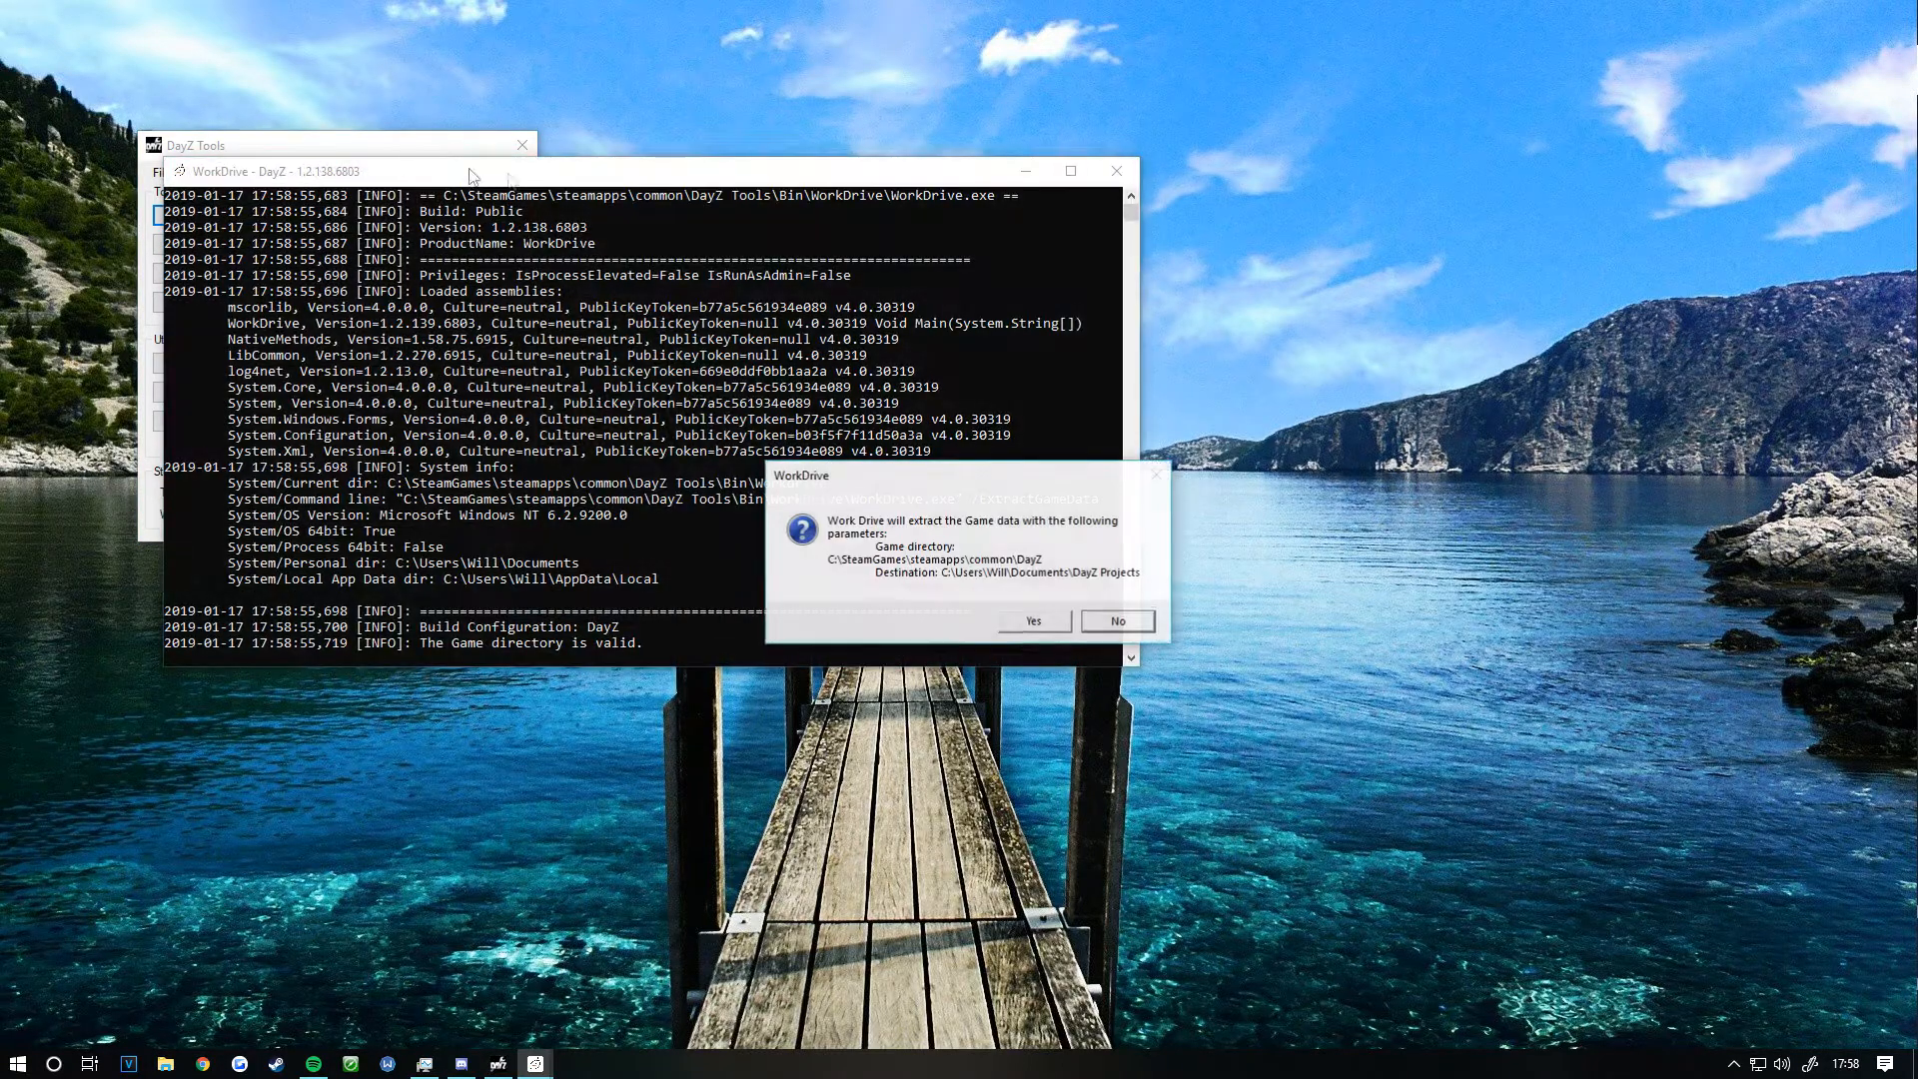
Step: Decline the game-data extract, then mount work drive P via Tools and approve the UAC prompt
click(1119, 619)
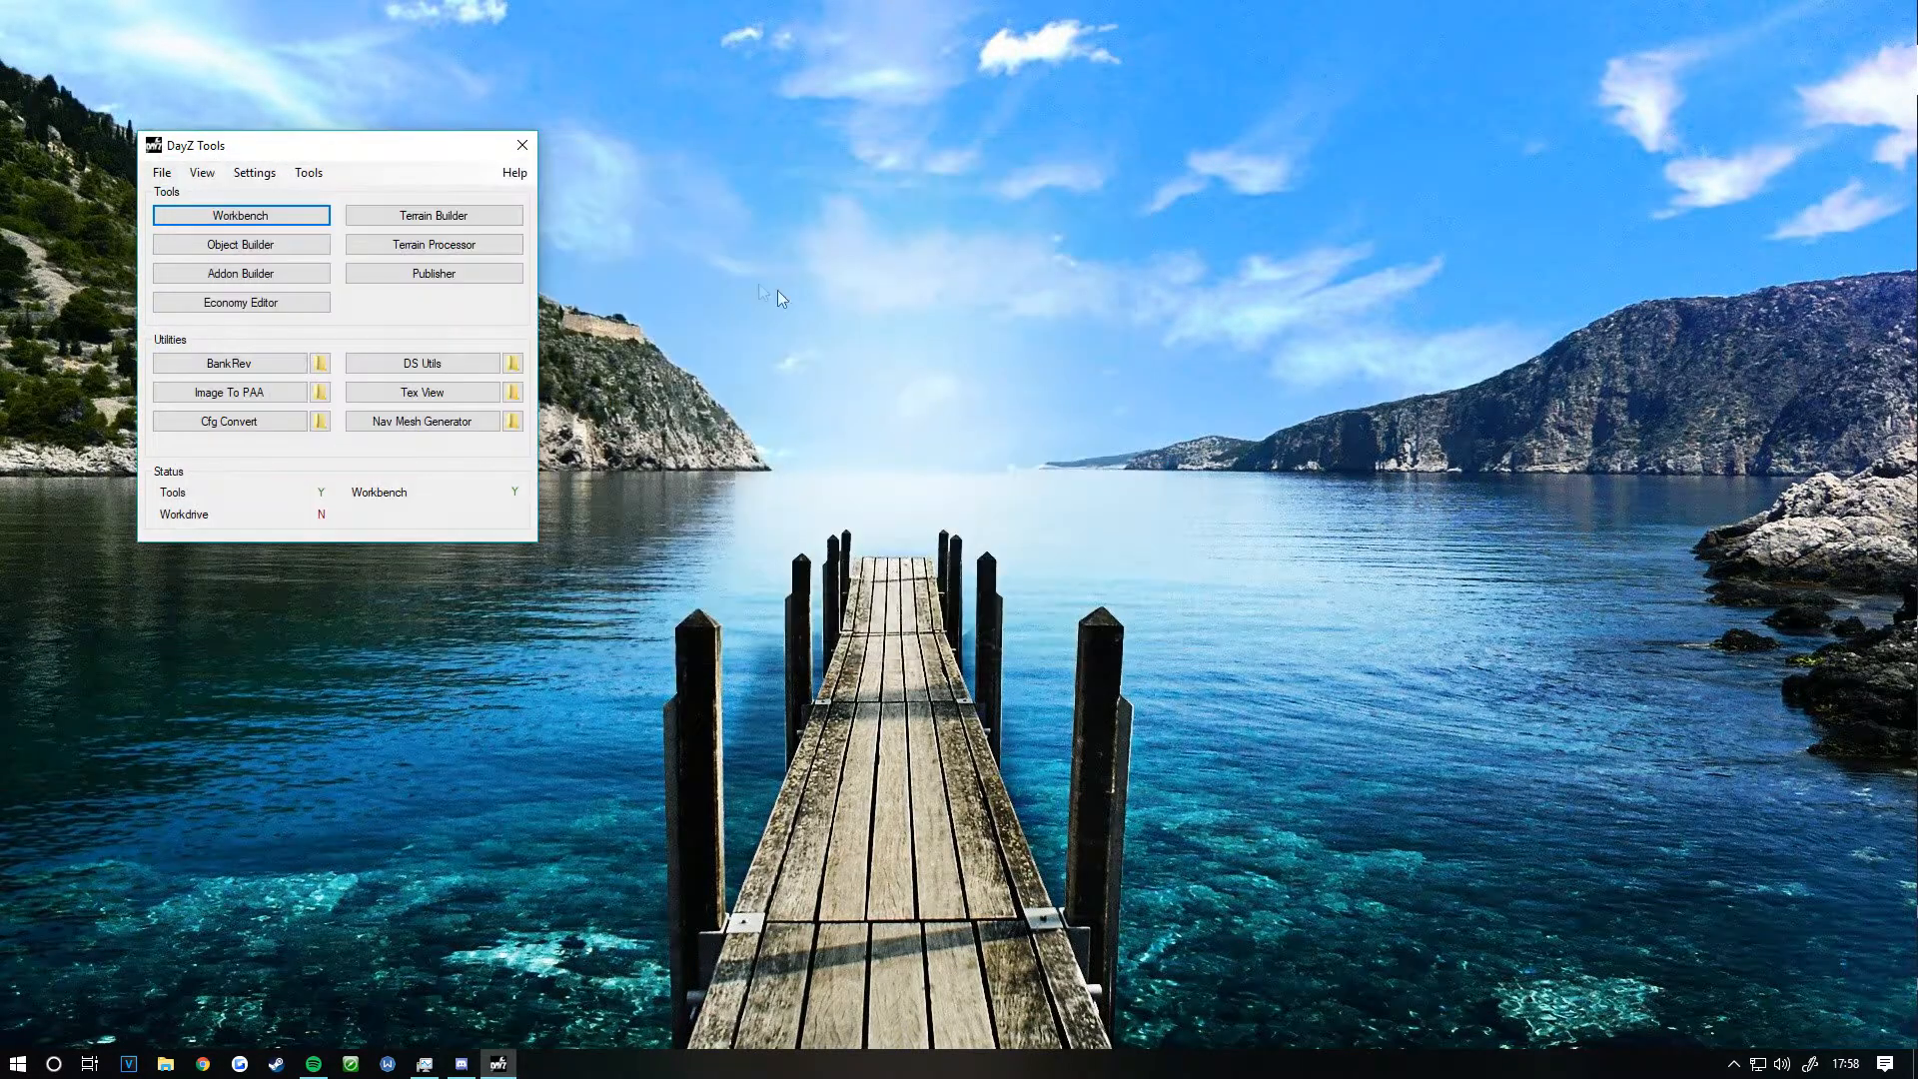
click(308, 172)
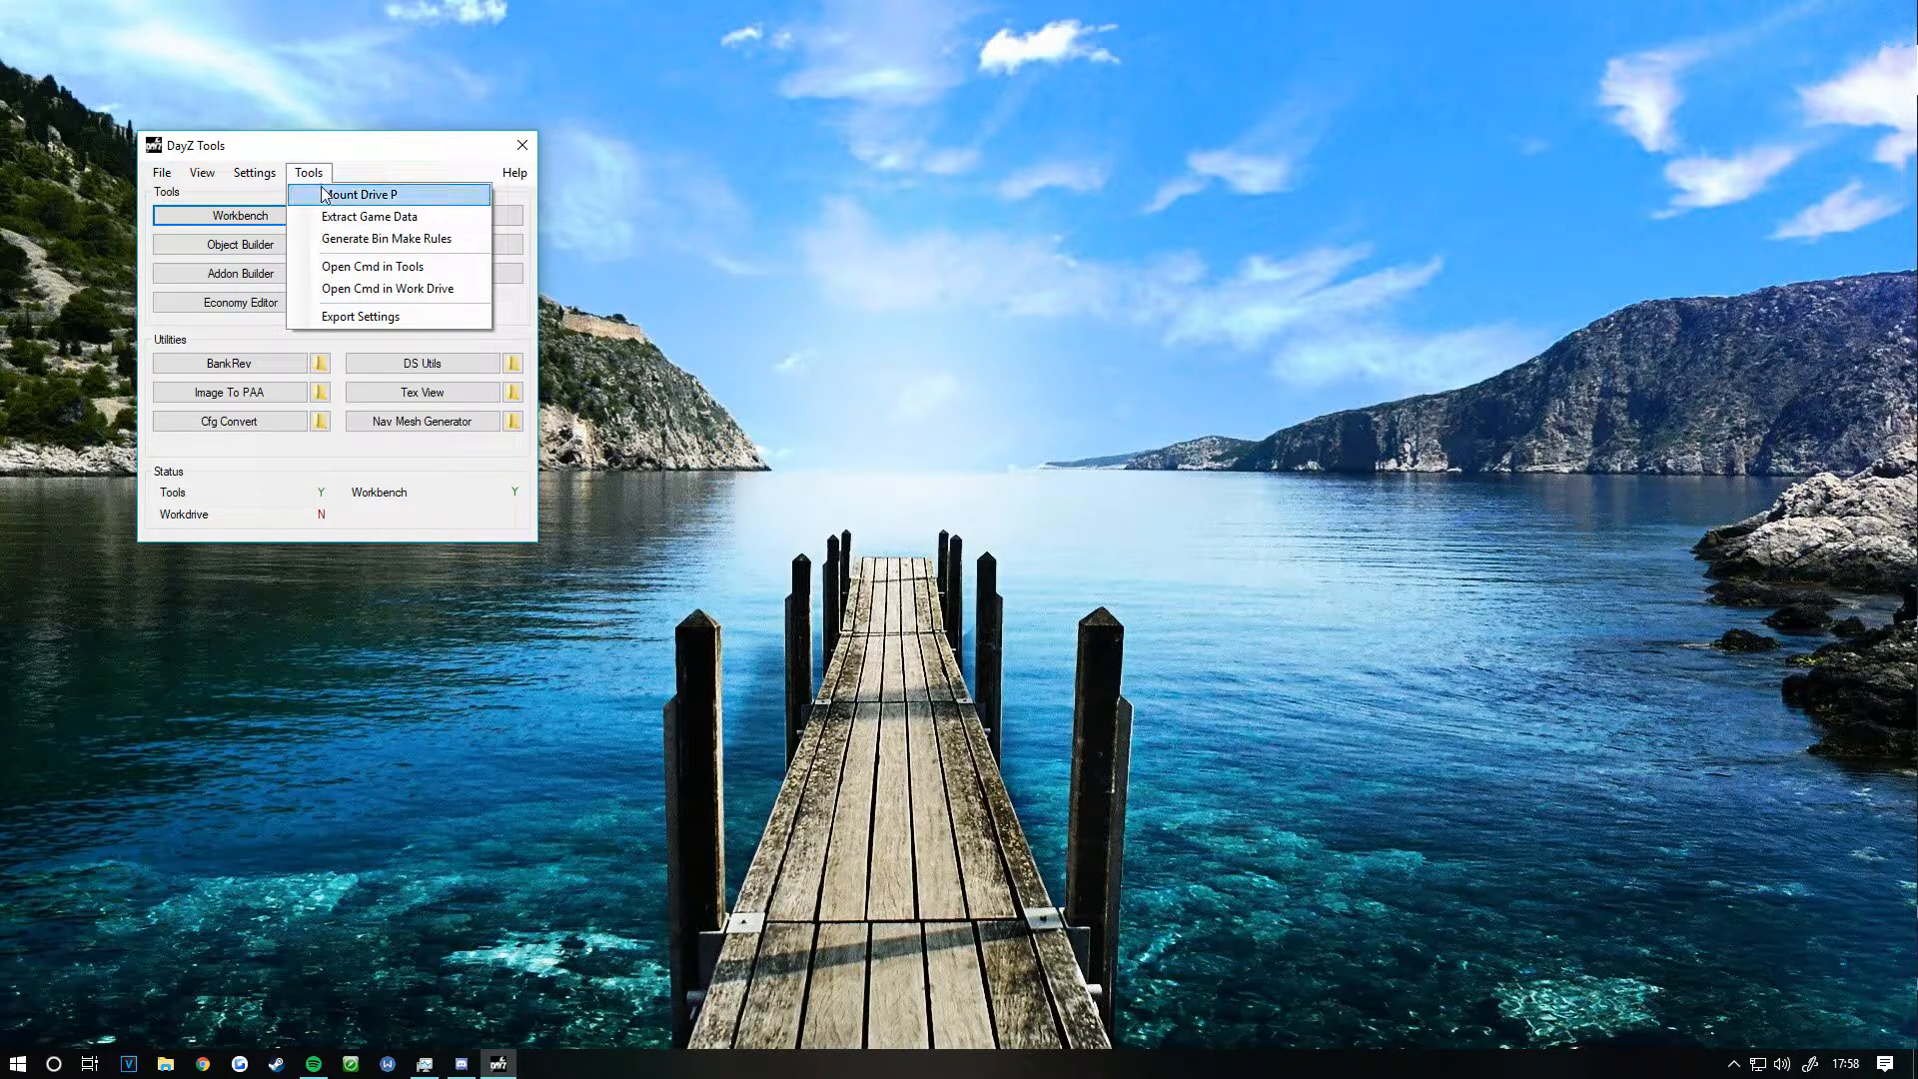
click(364, 194)
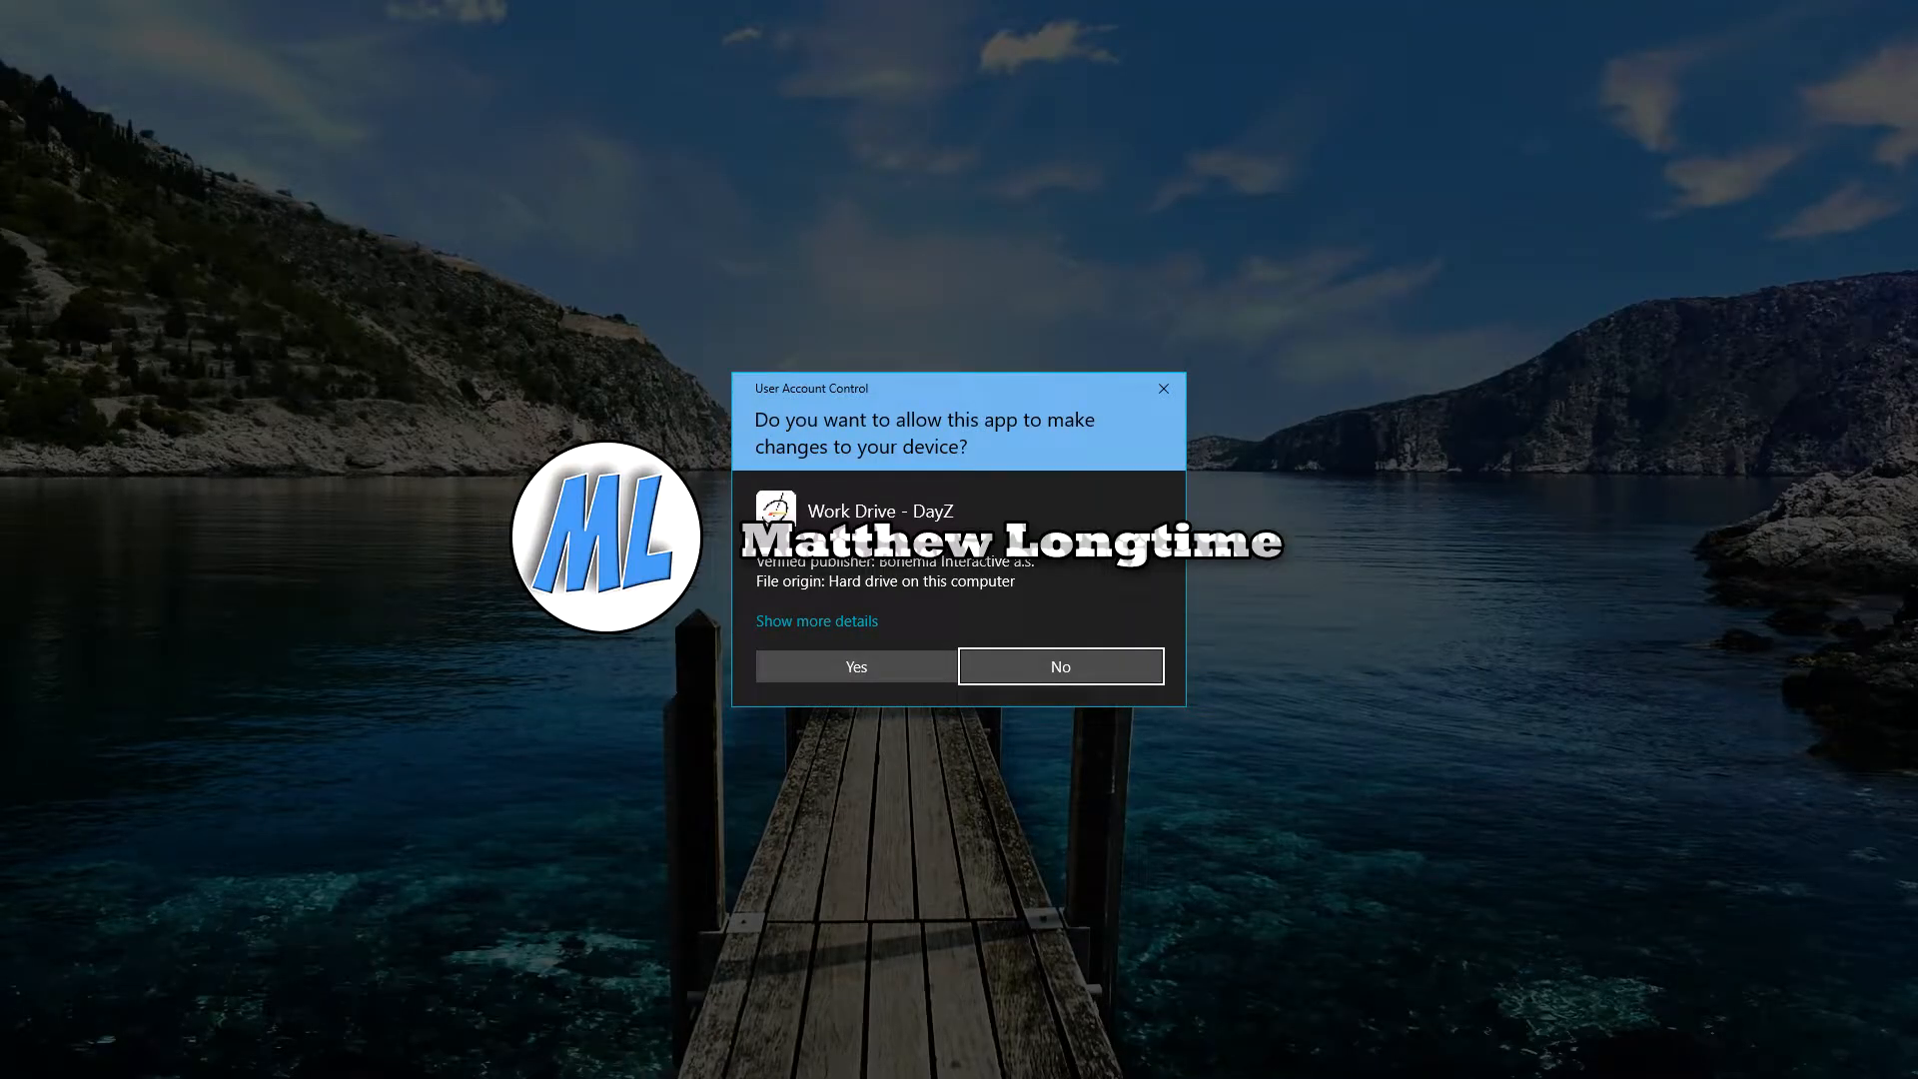
click(855, 667)
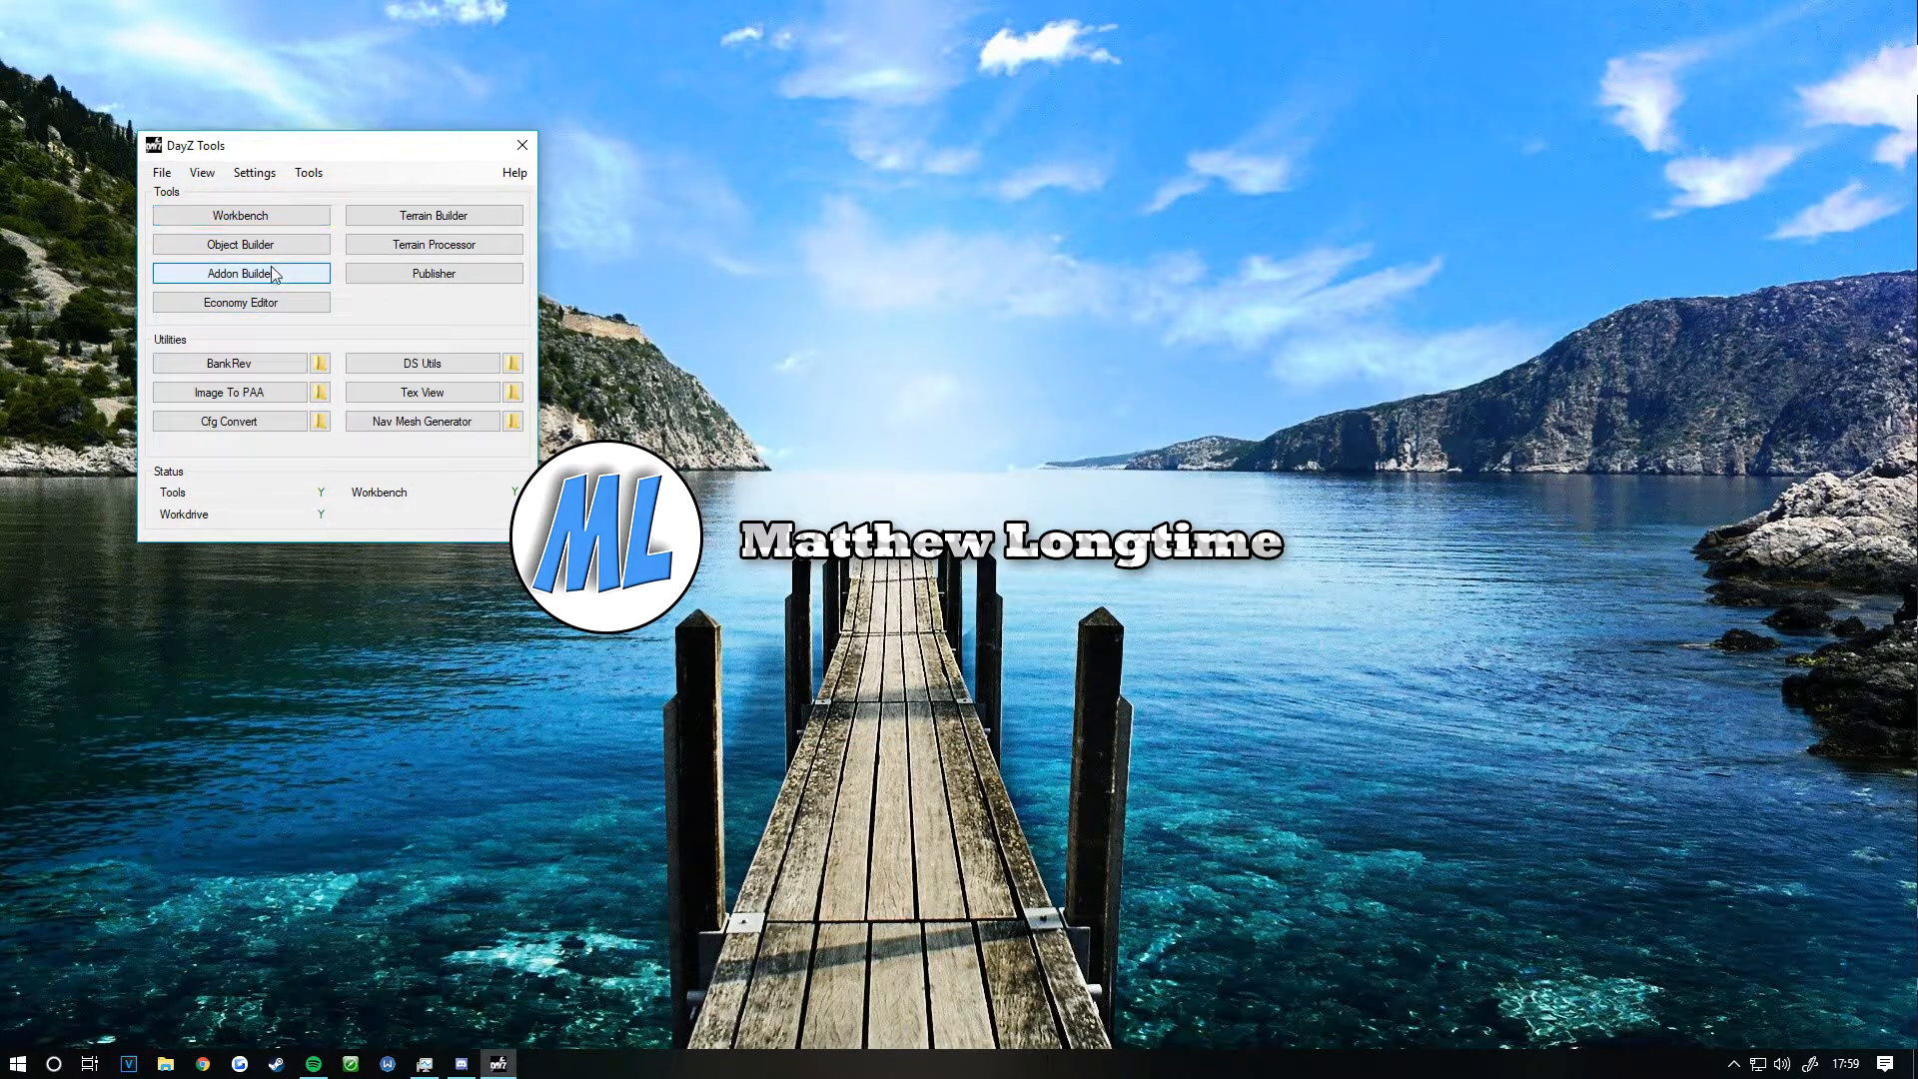
Step: Launch Addon Builder and review its Options and Tools path settings without changing them
click(239, 271)
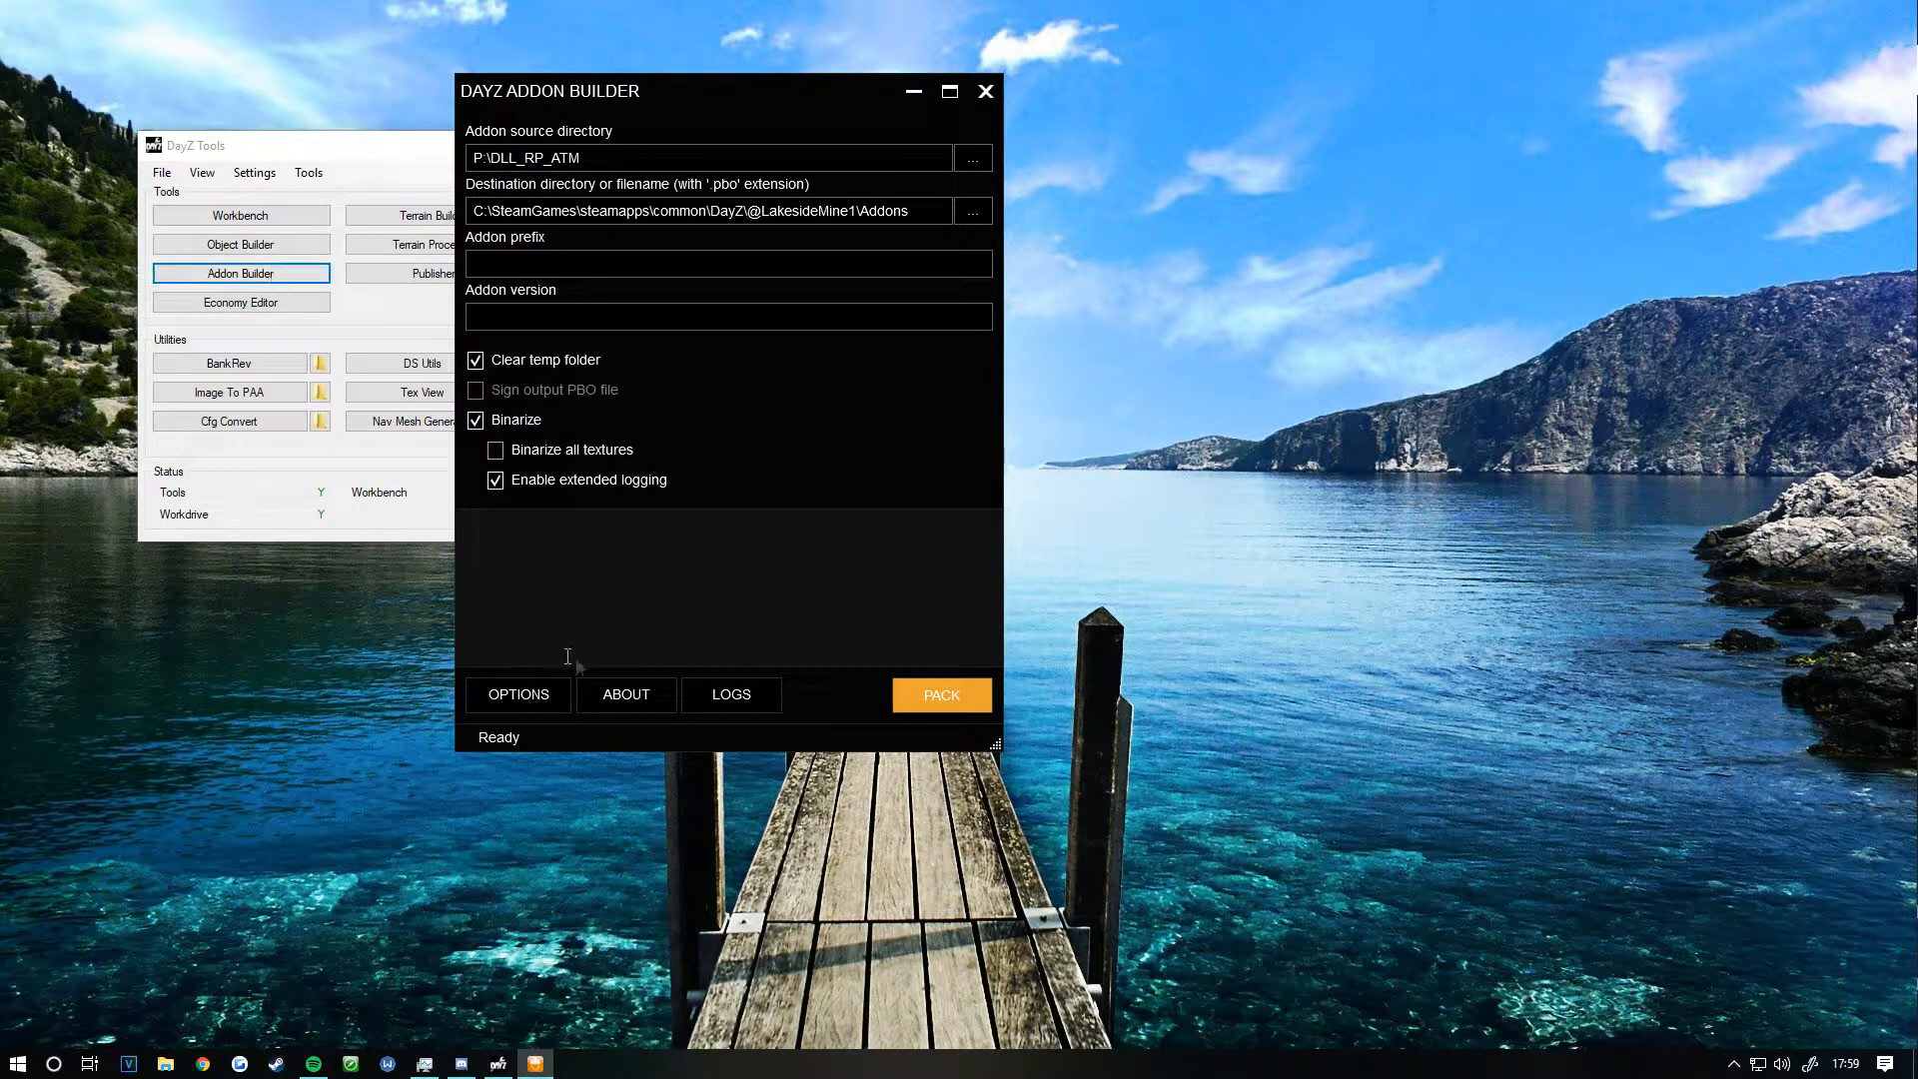
click(517, 695)
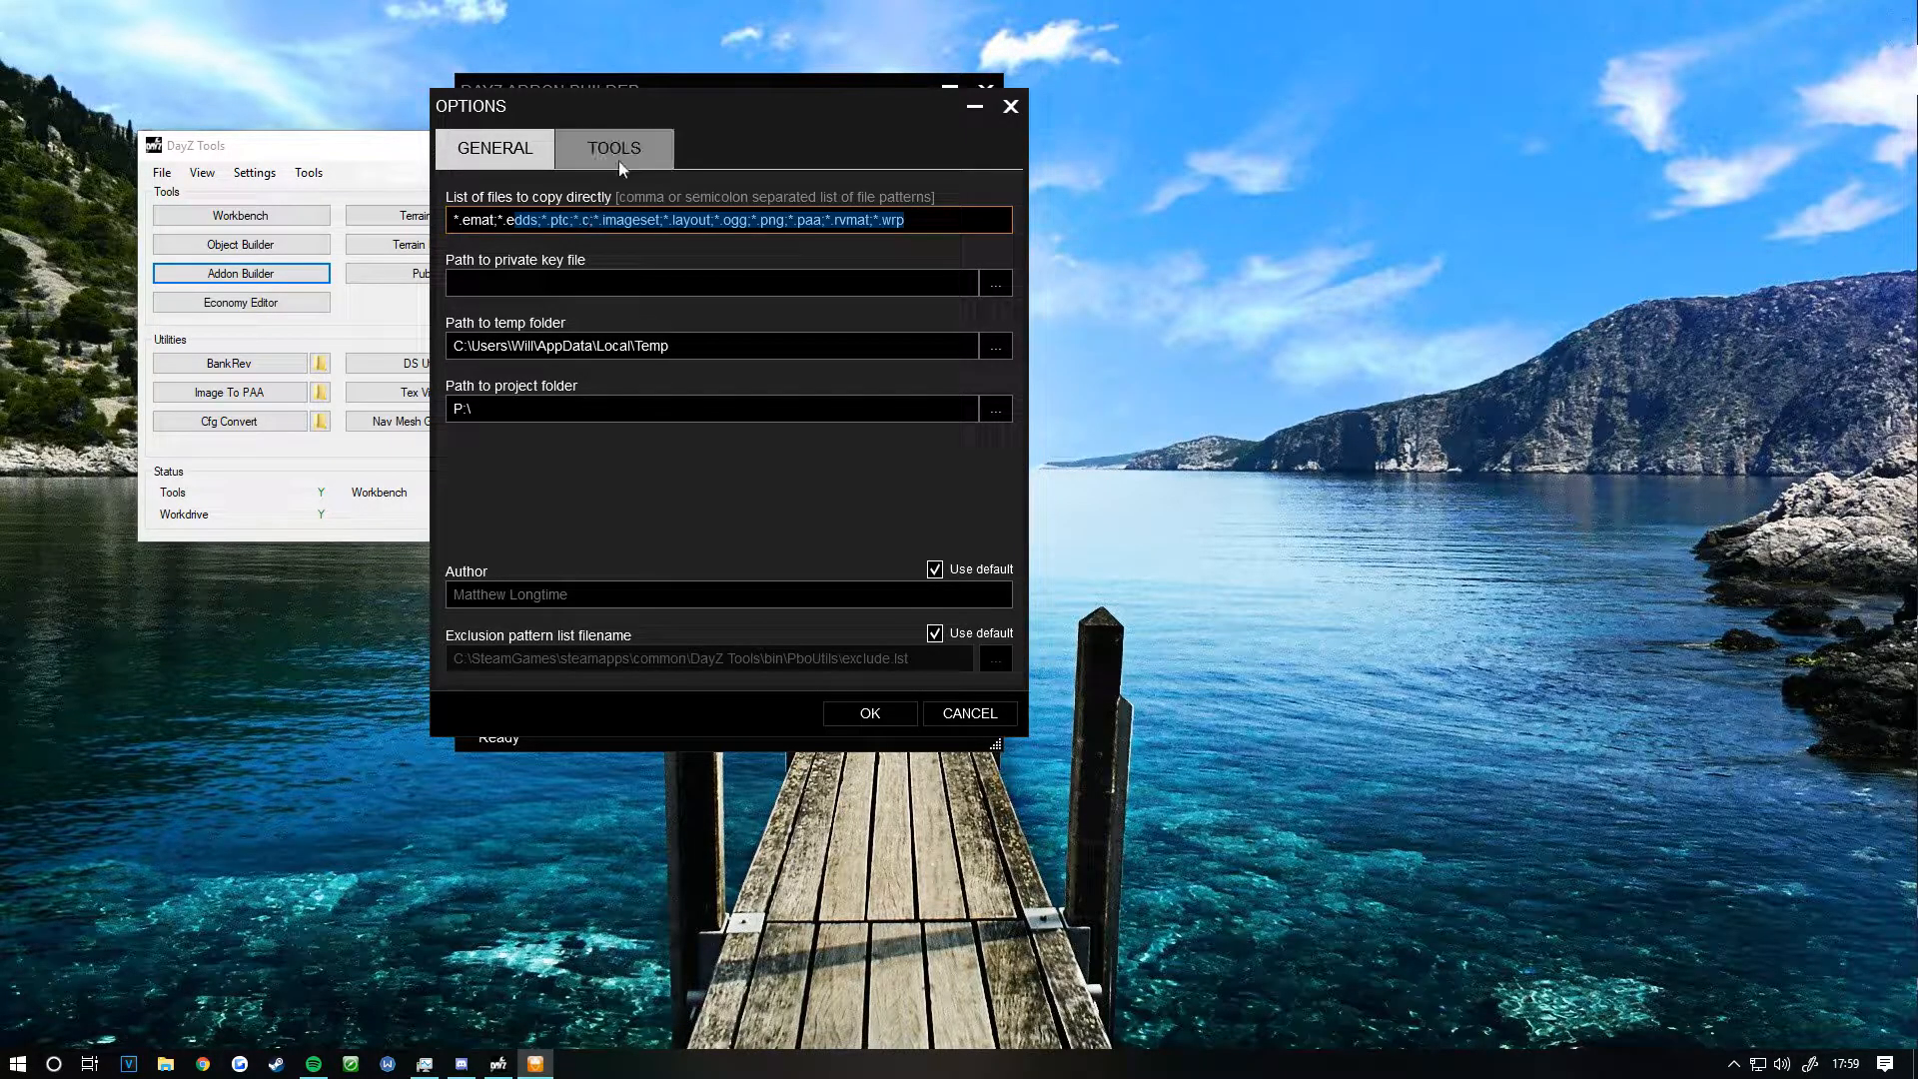
click(613, 148)
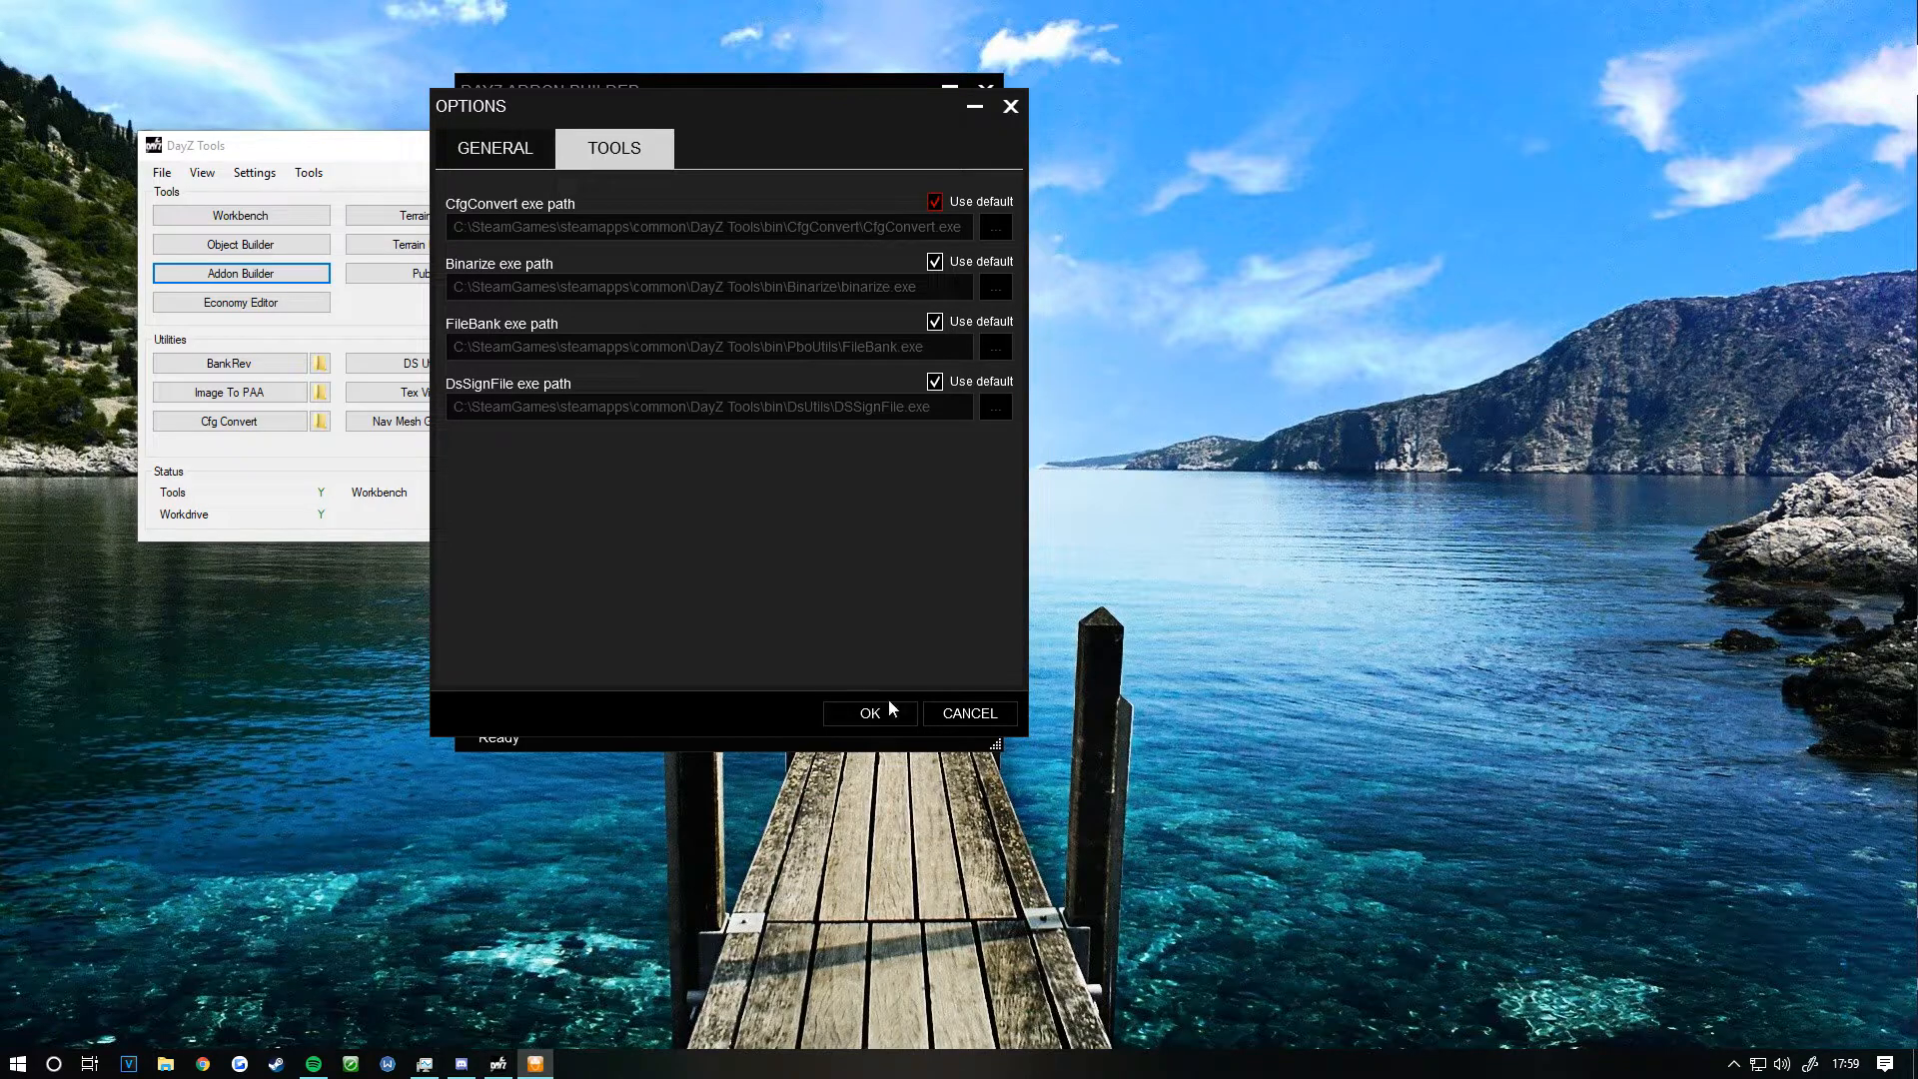
click(869, 713)
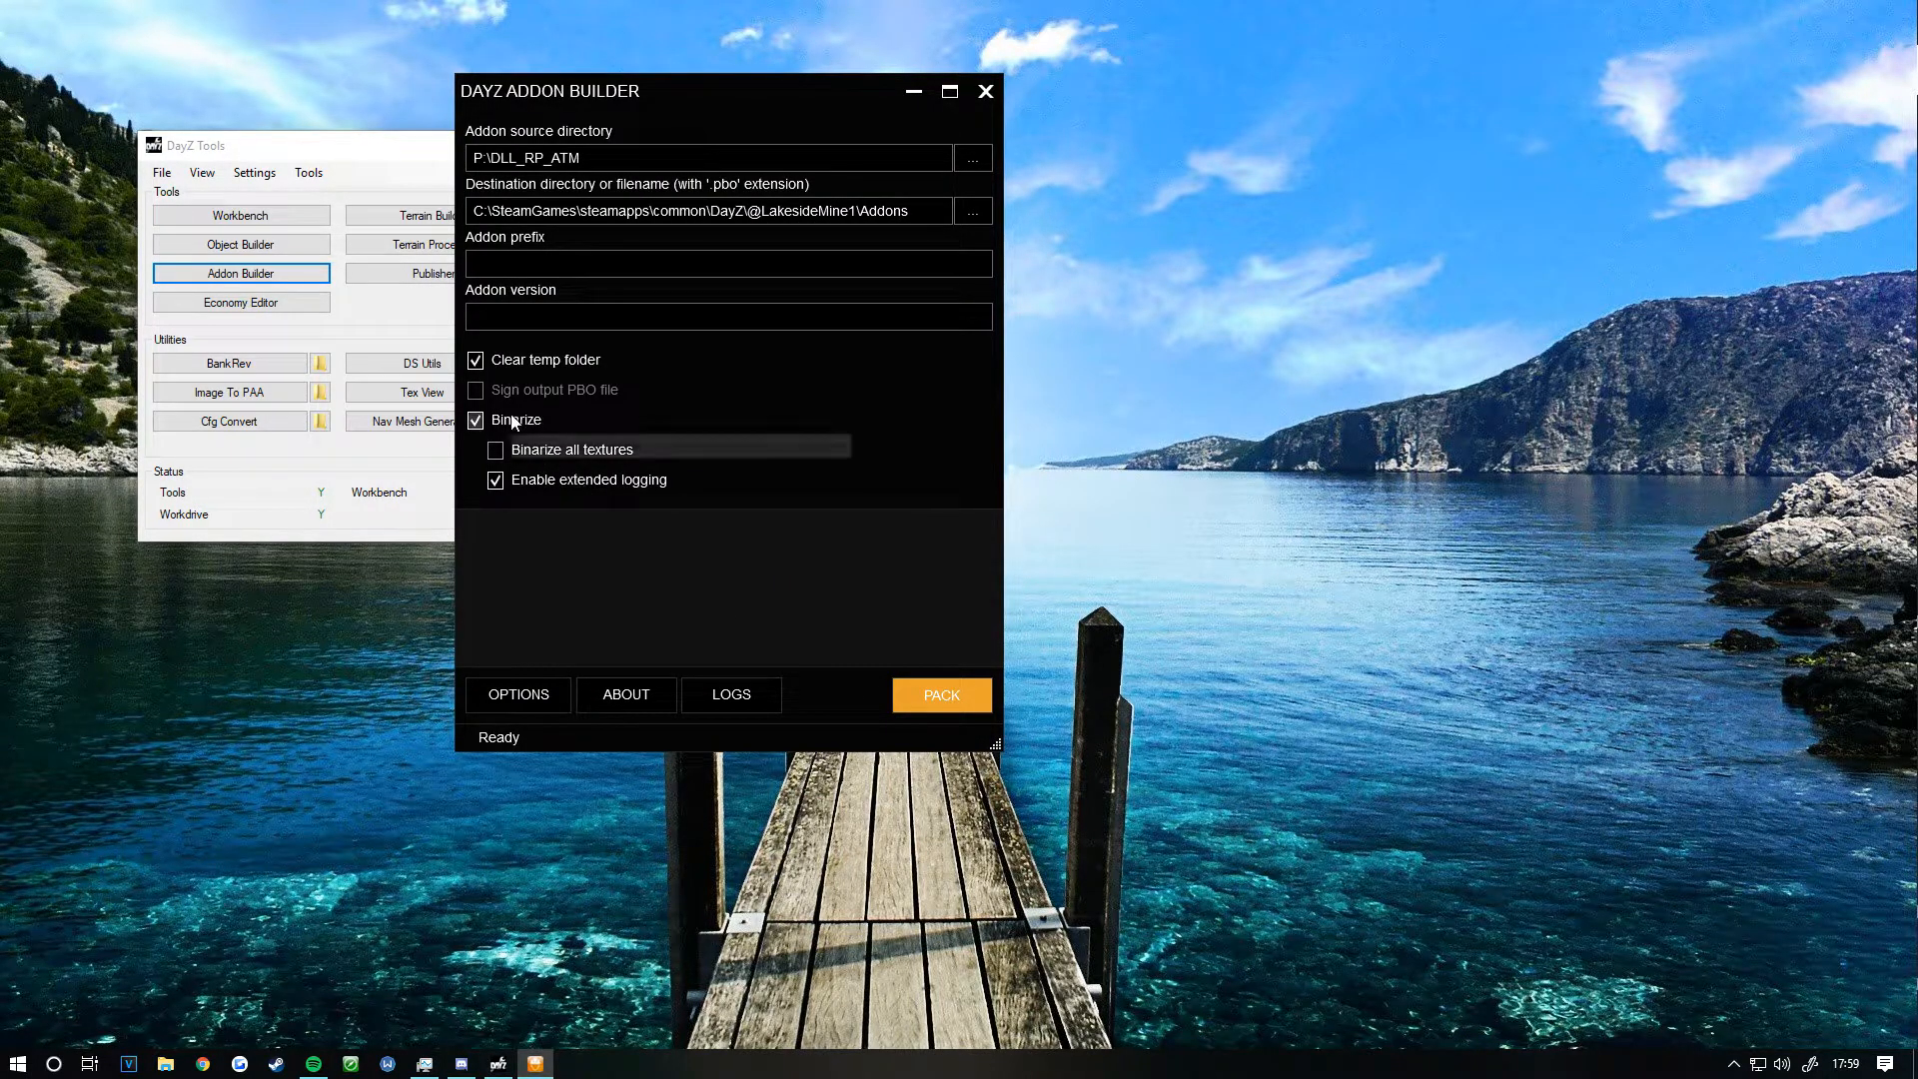
mouse_move(513, 499)
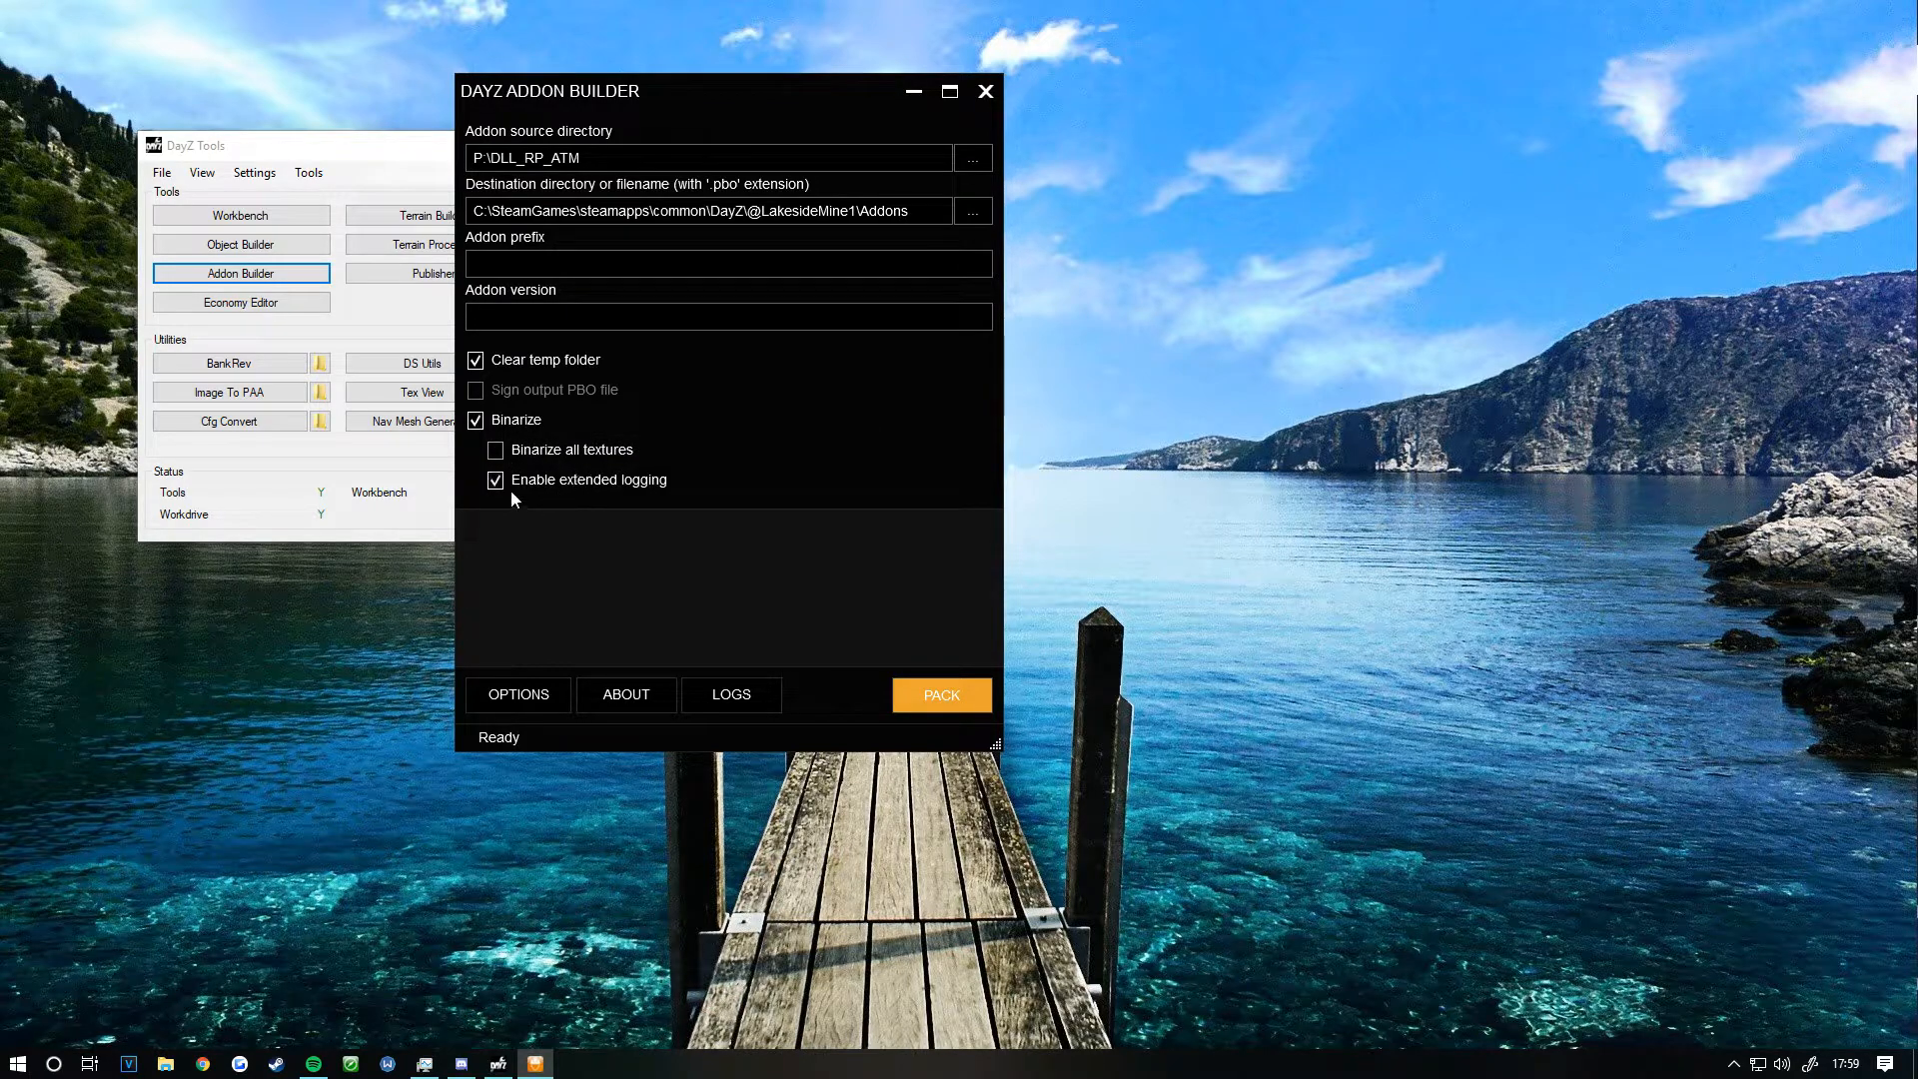
mouse_move(531, 493)
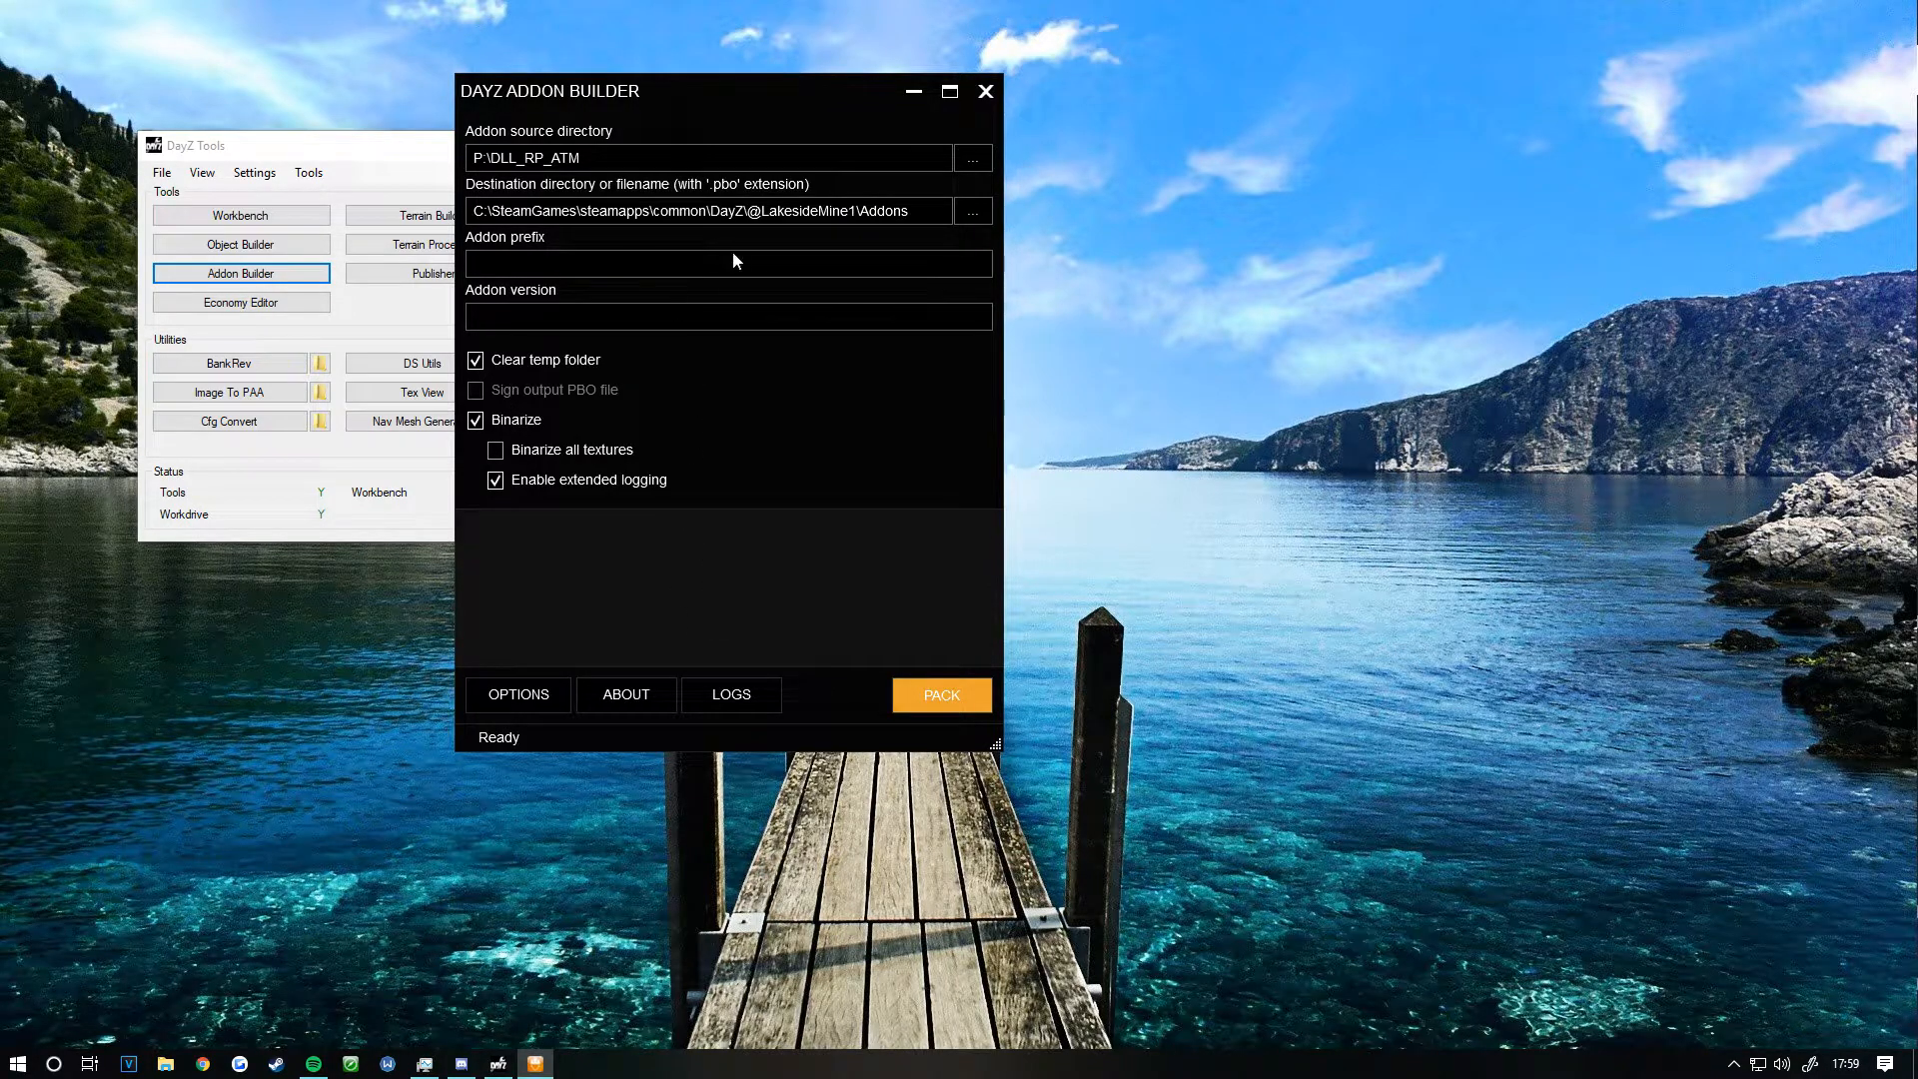
Step: Show the builder's Logs folder in File Explorer
click(731, 695)
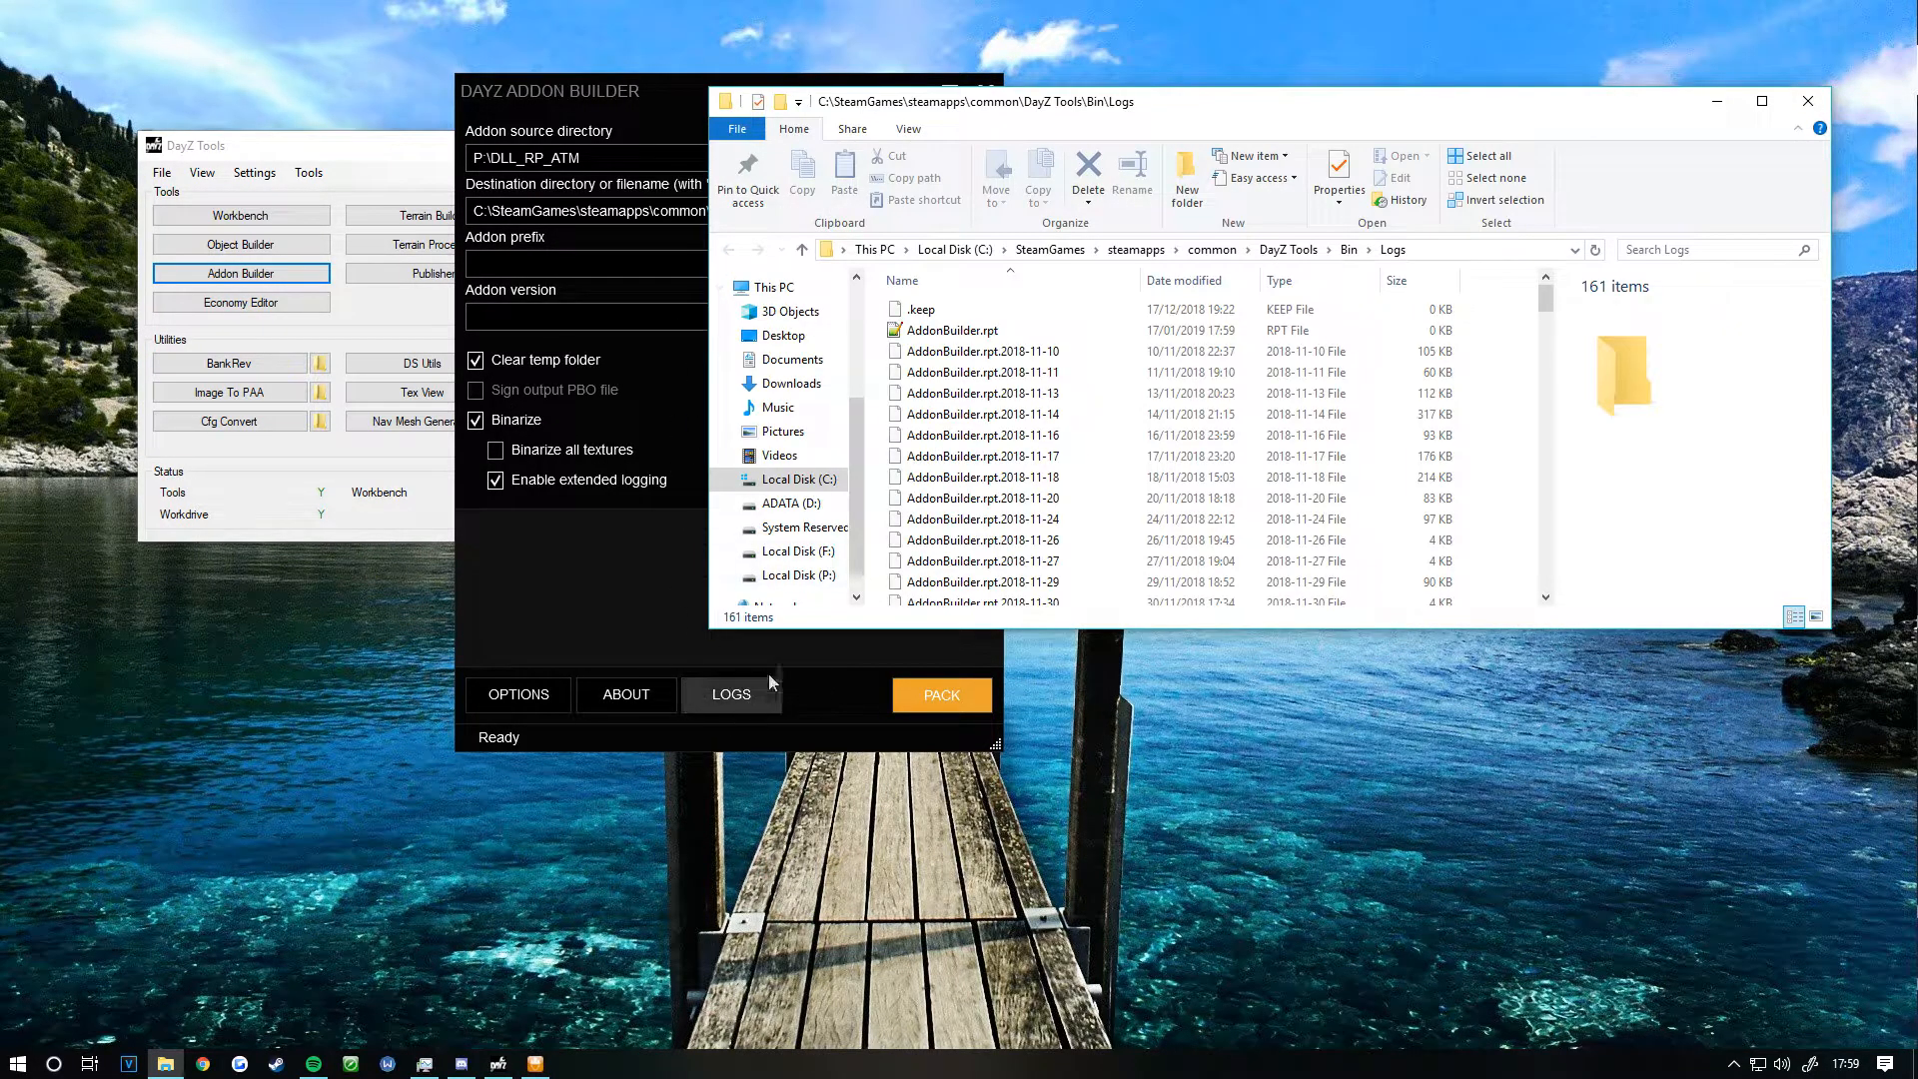
Step: Read the current AddonBuilder.rpt log in Notepad++, then close it
click(951, 330)
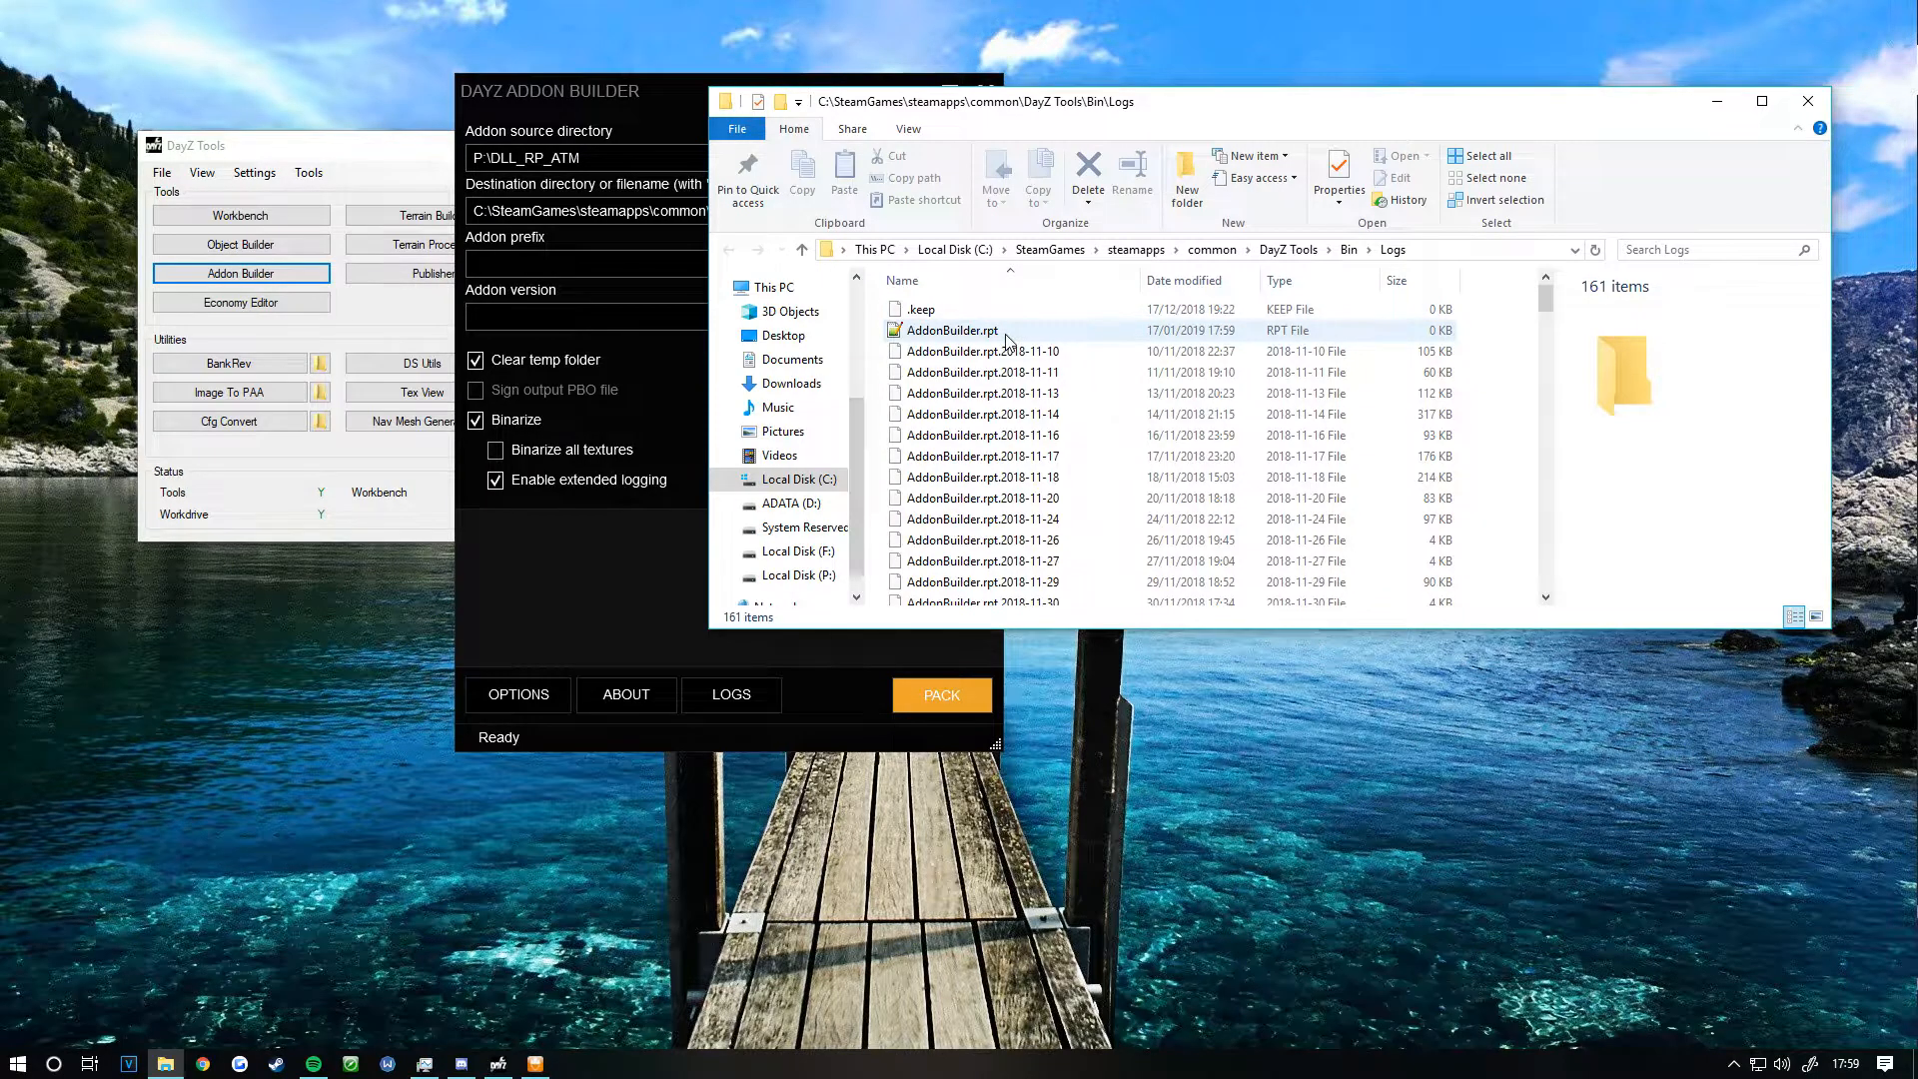
click(951, 329)
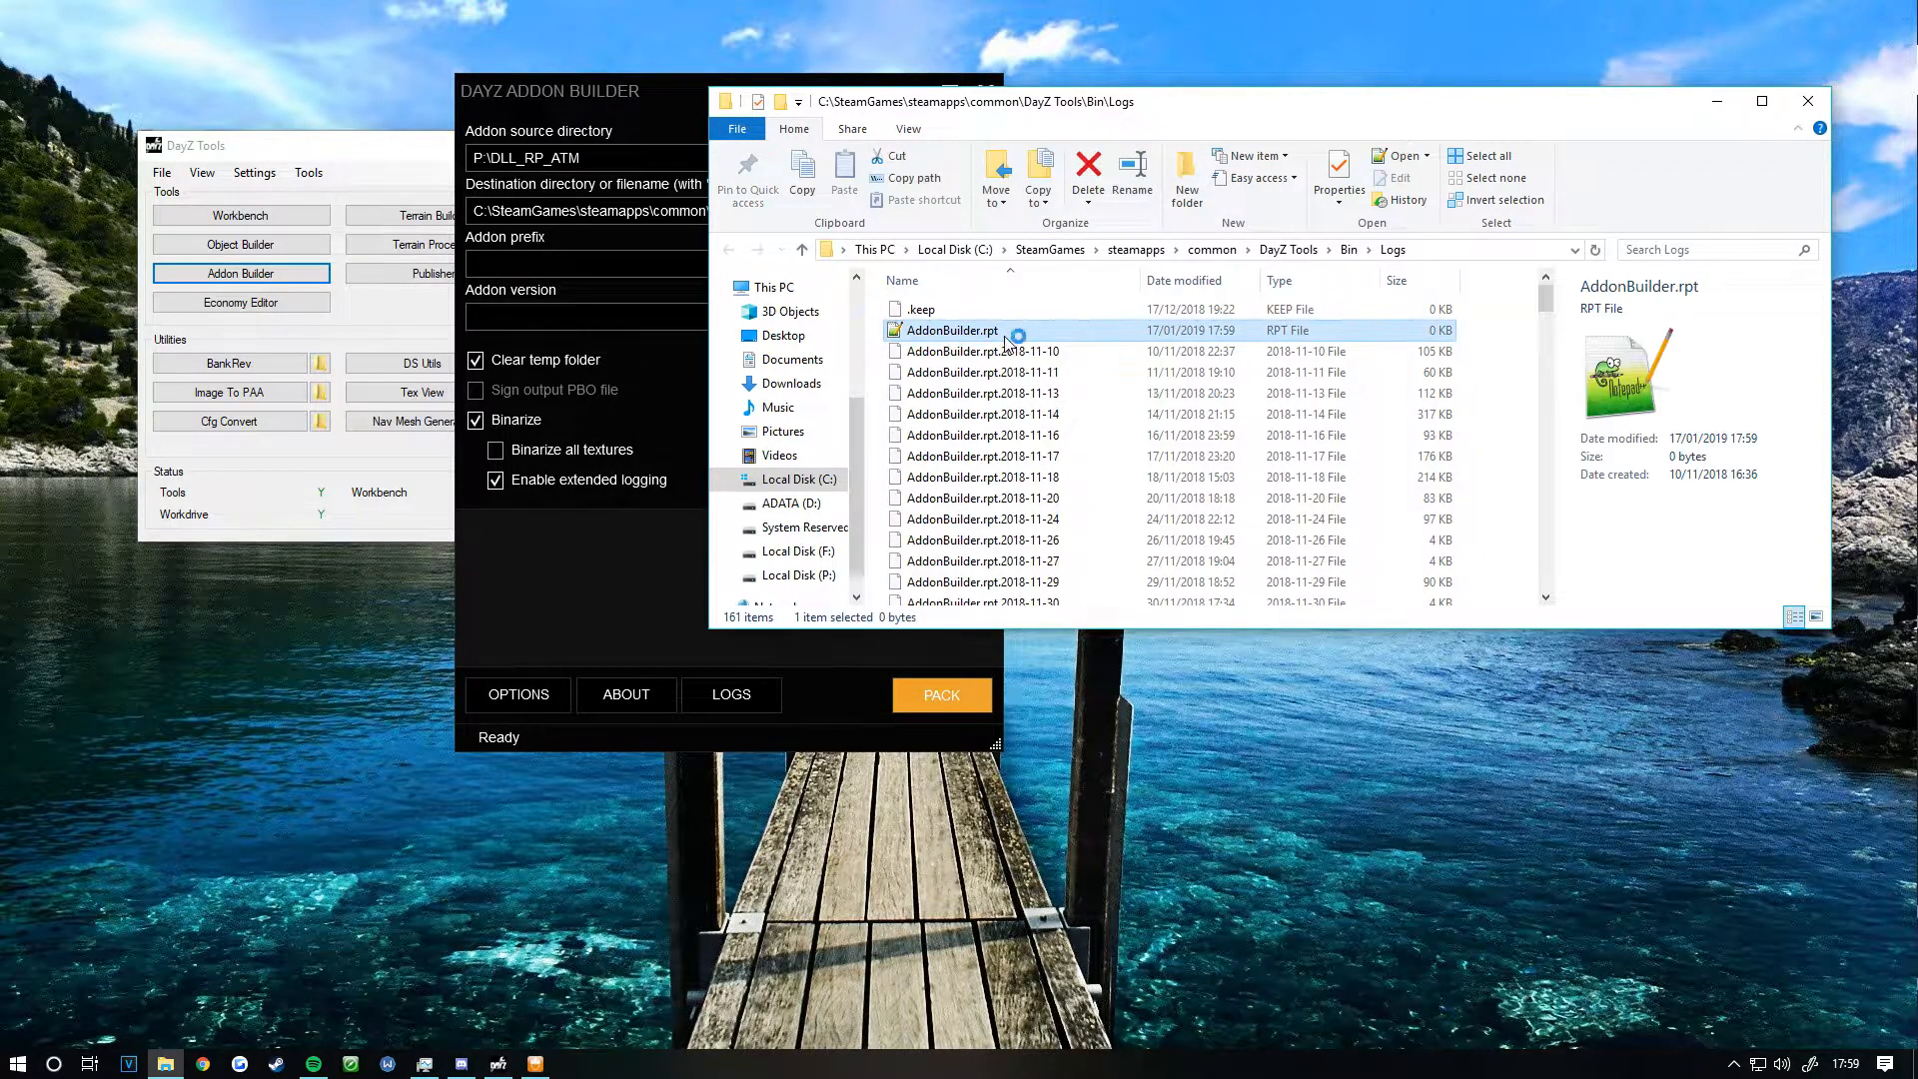
double_click(953, 329)
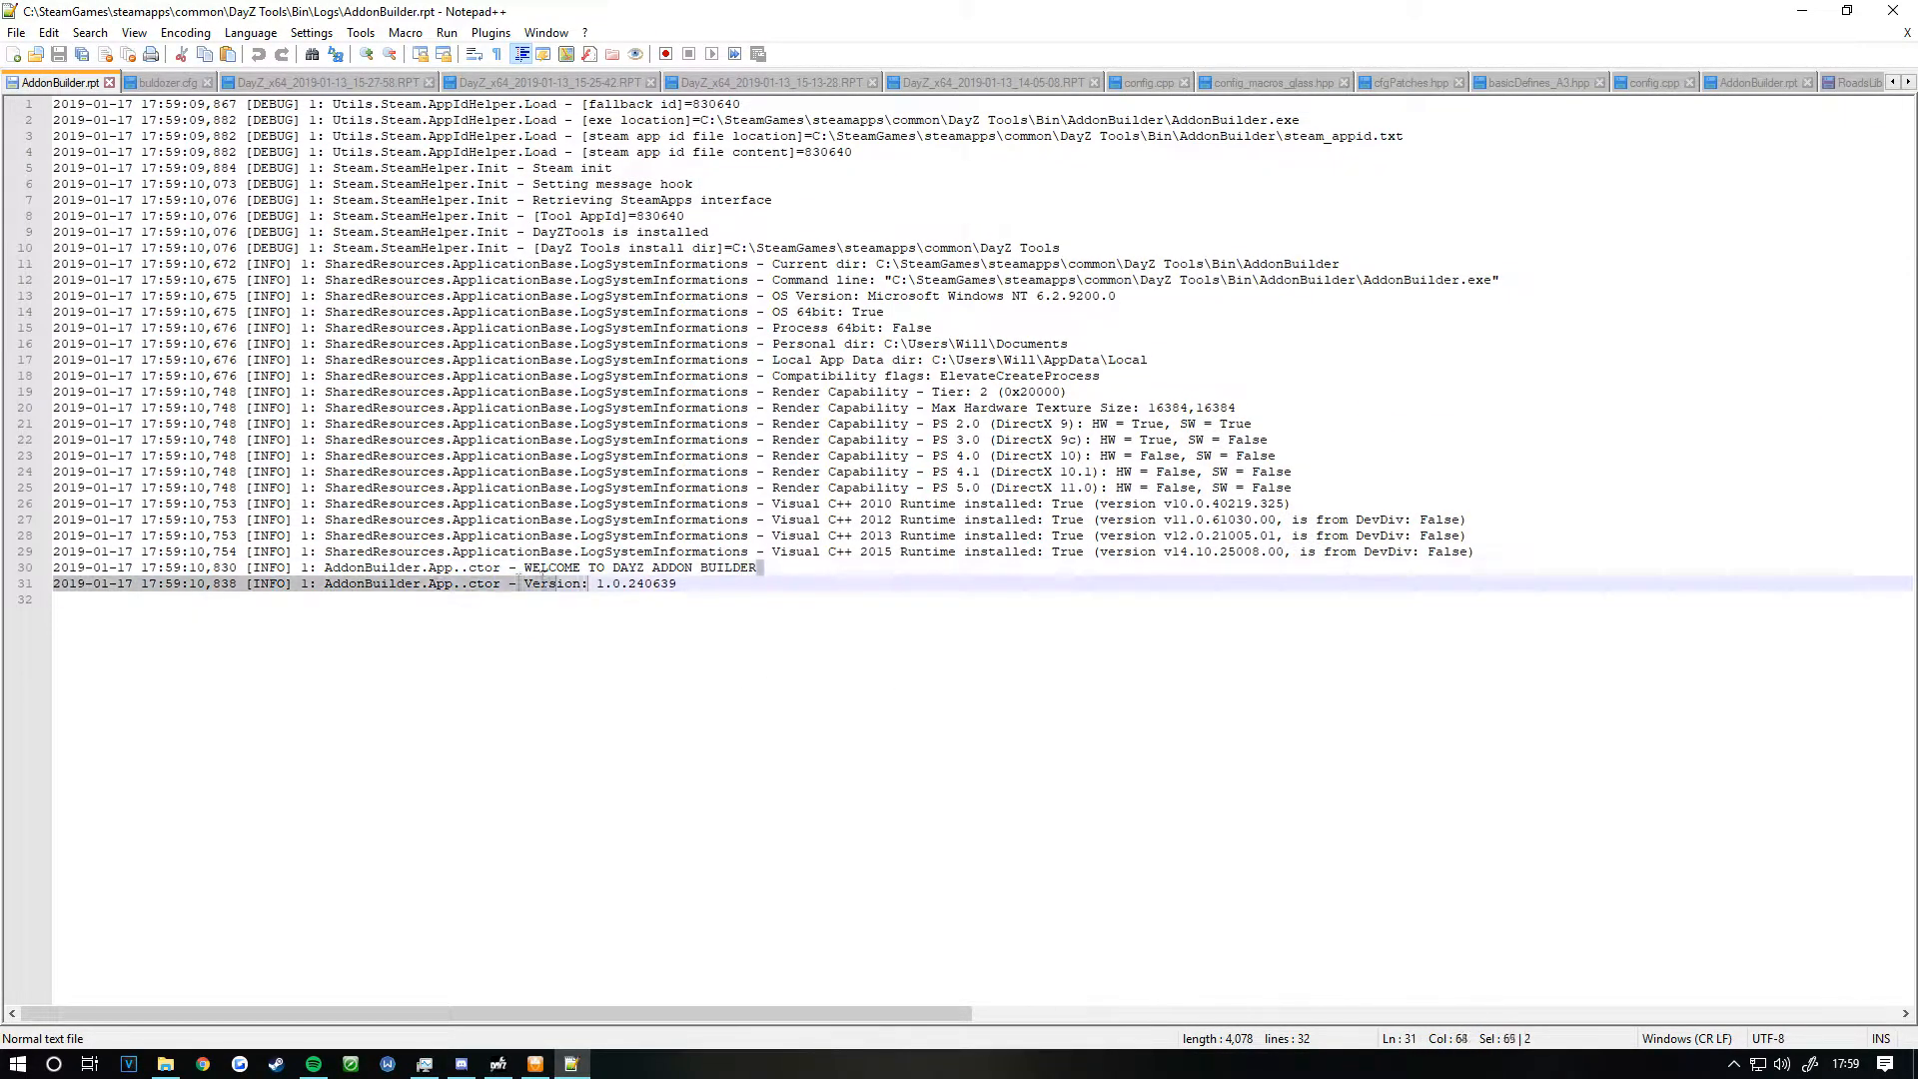
click(1433, 535)
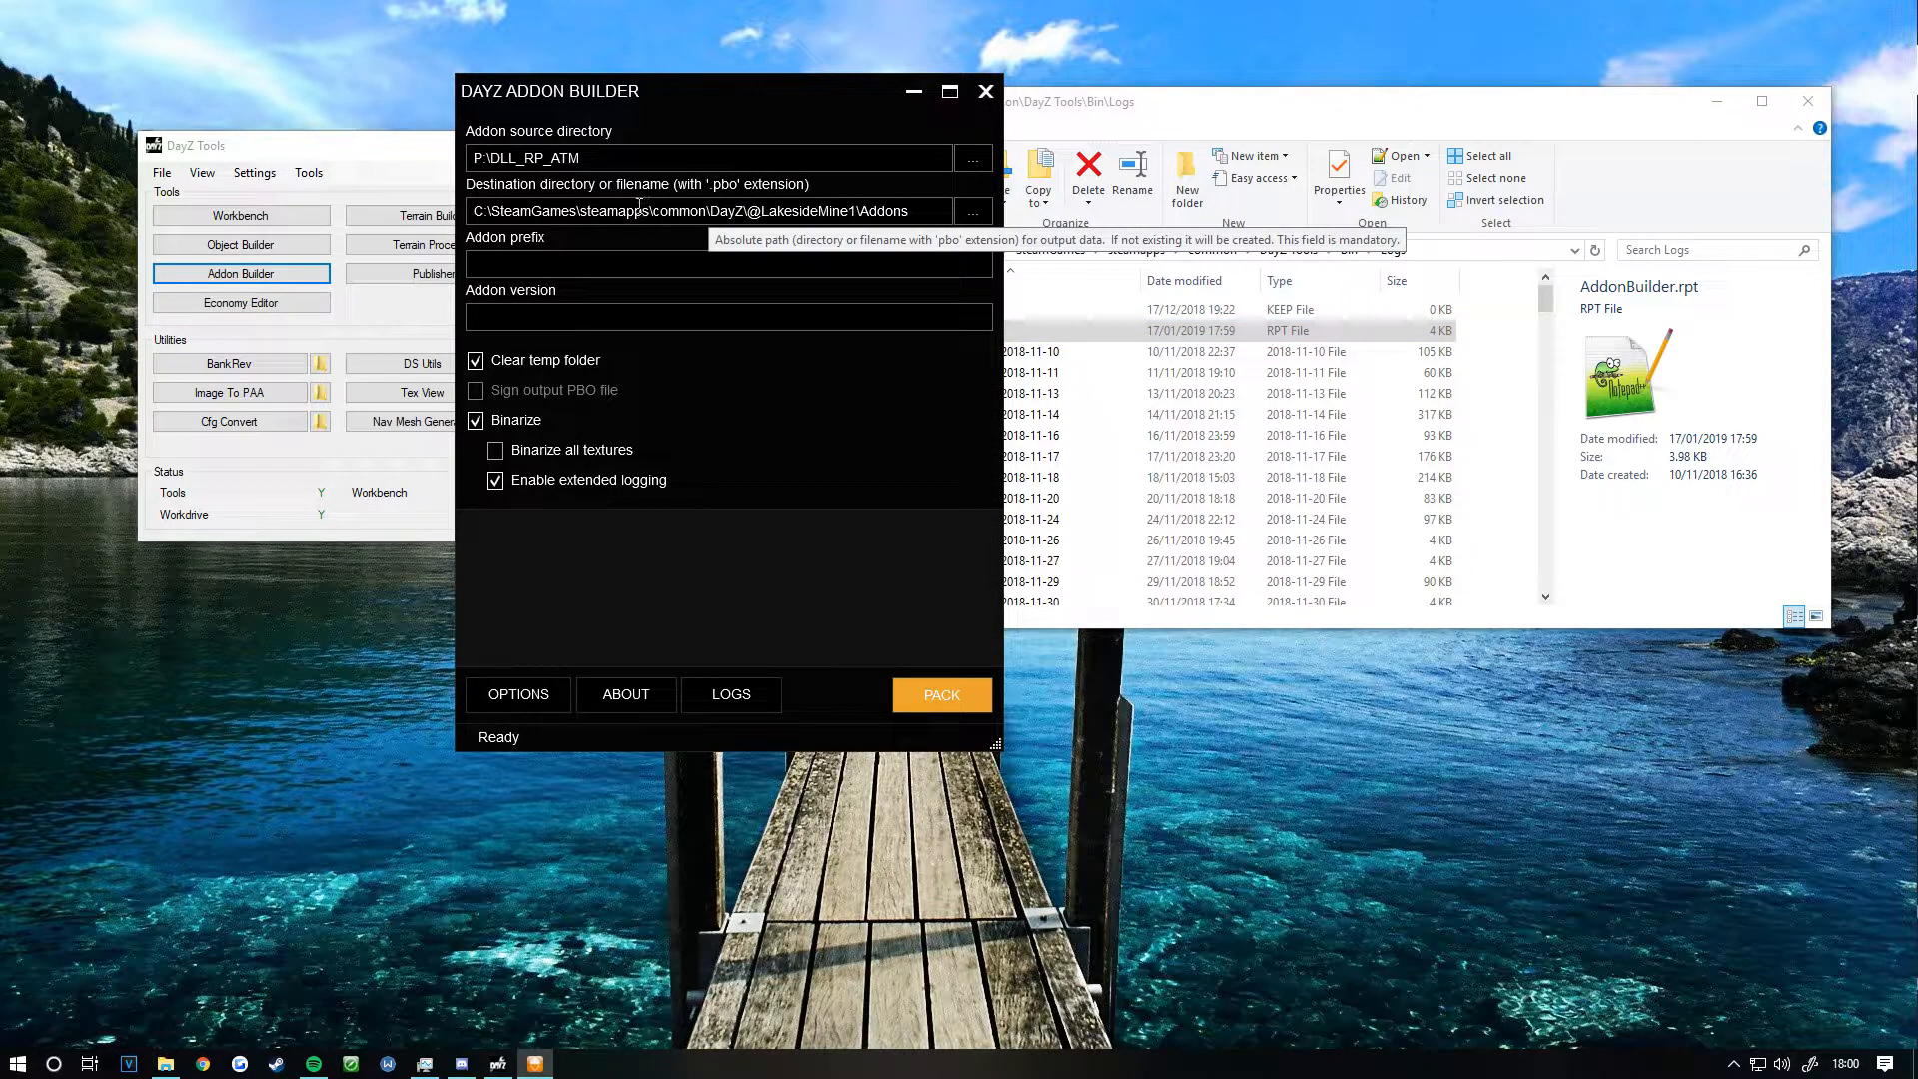
mouse_move(597, 157)
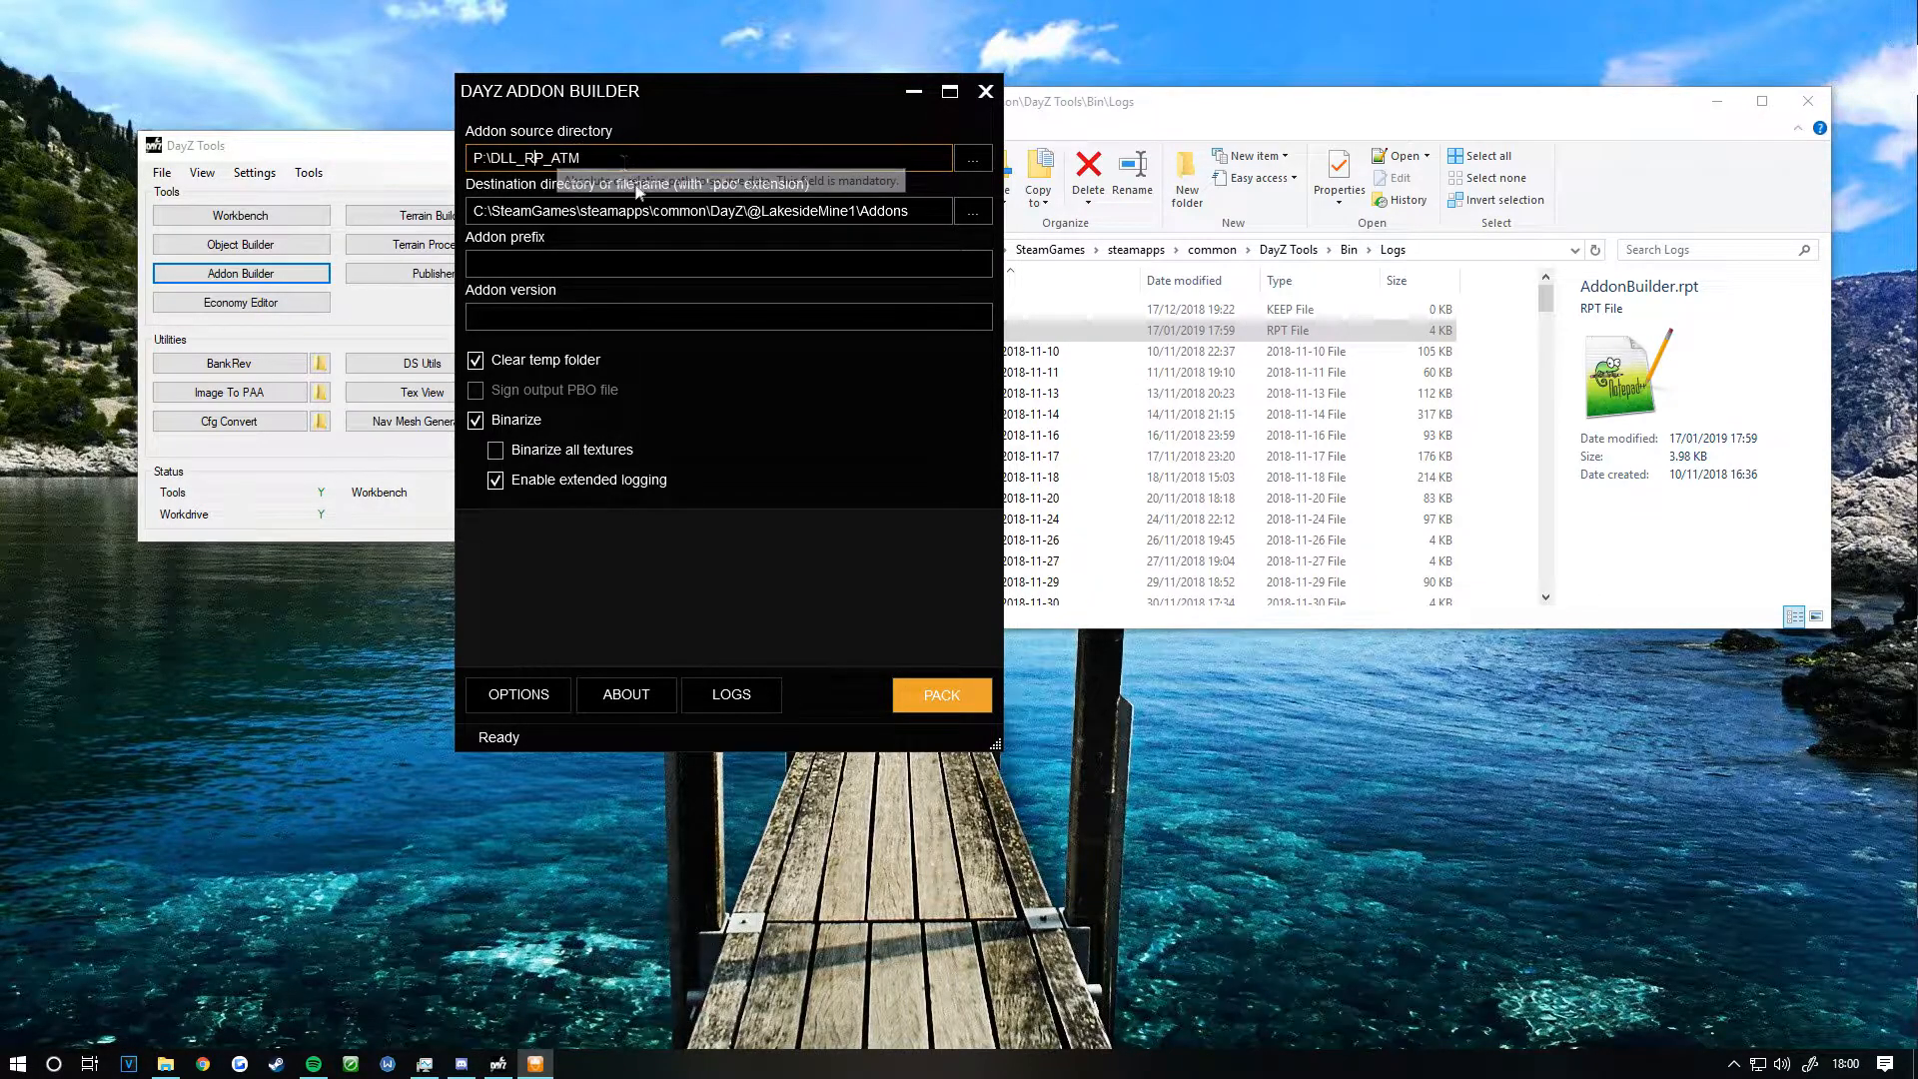
mouse_move(937, 160)
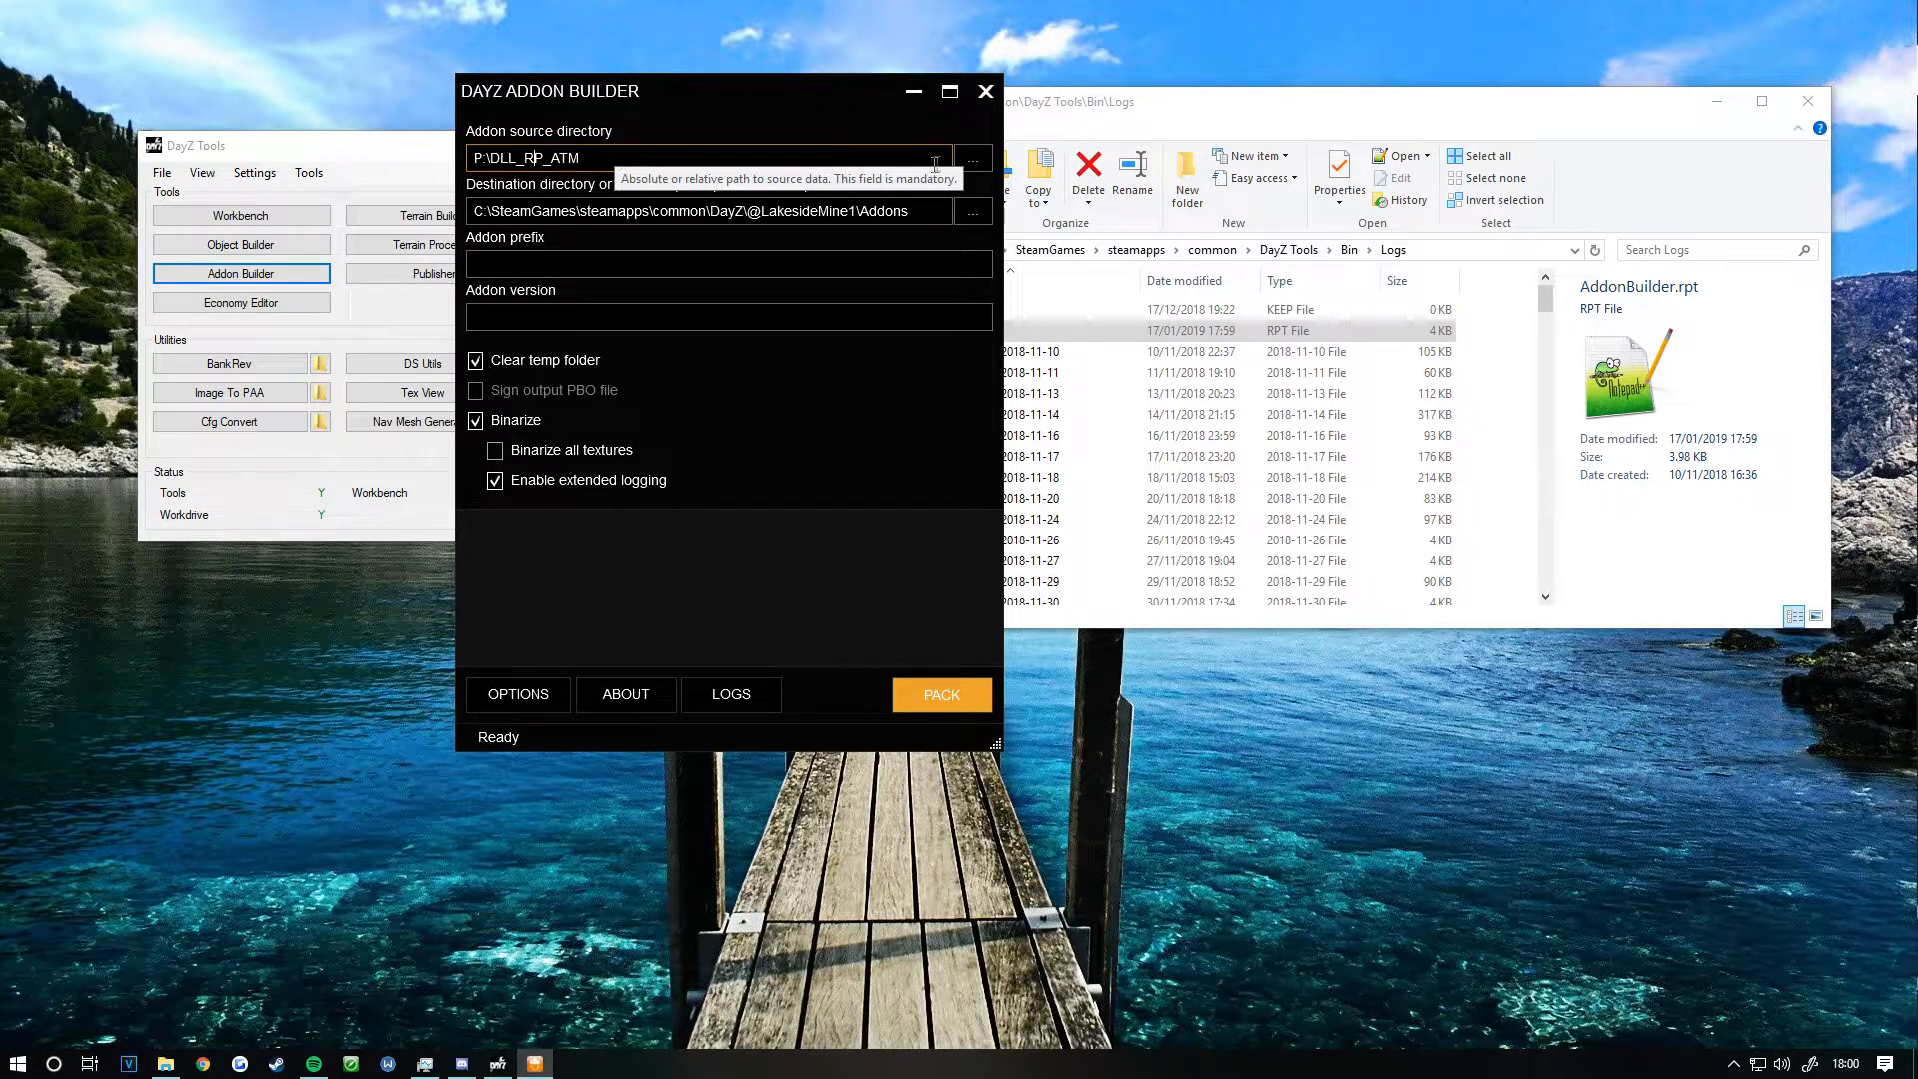
Step: Confirm P:\DLL_RP_ATM as the source directory, then switch to the DayZ game folder in Explorer
click(972, 212)
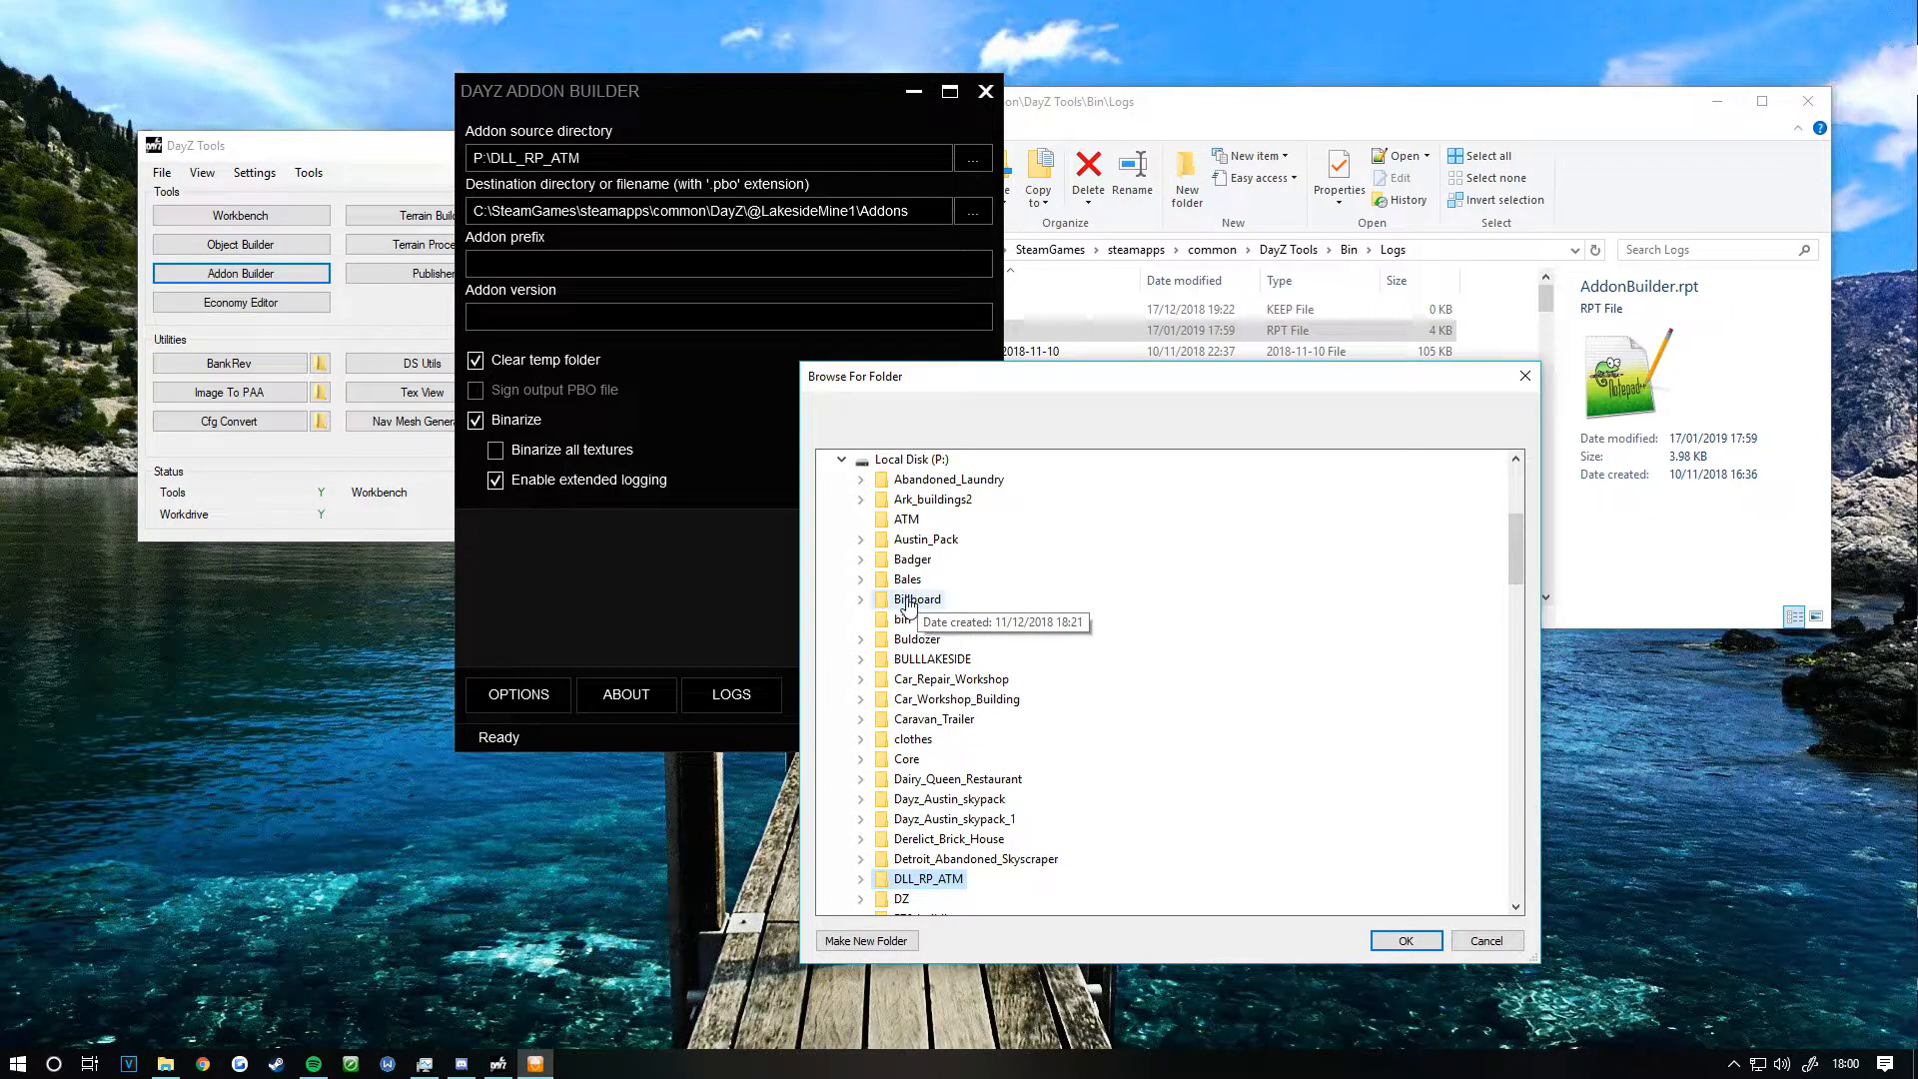
click(1406, 939)
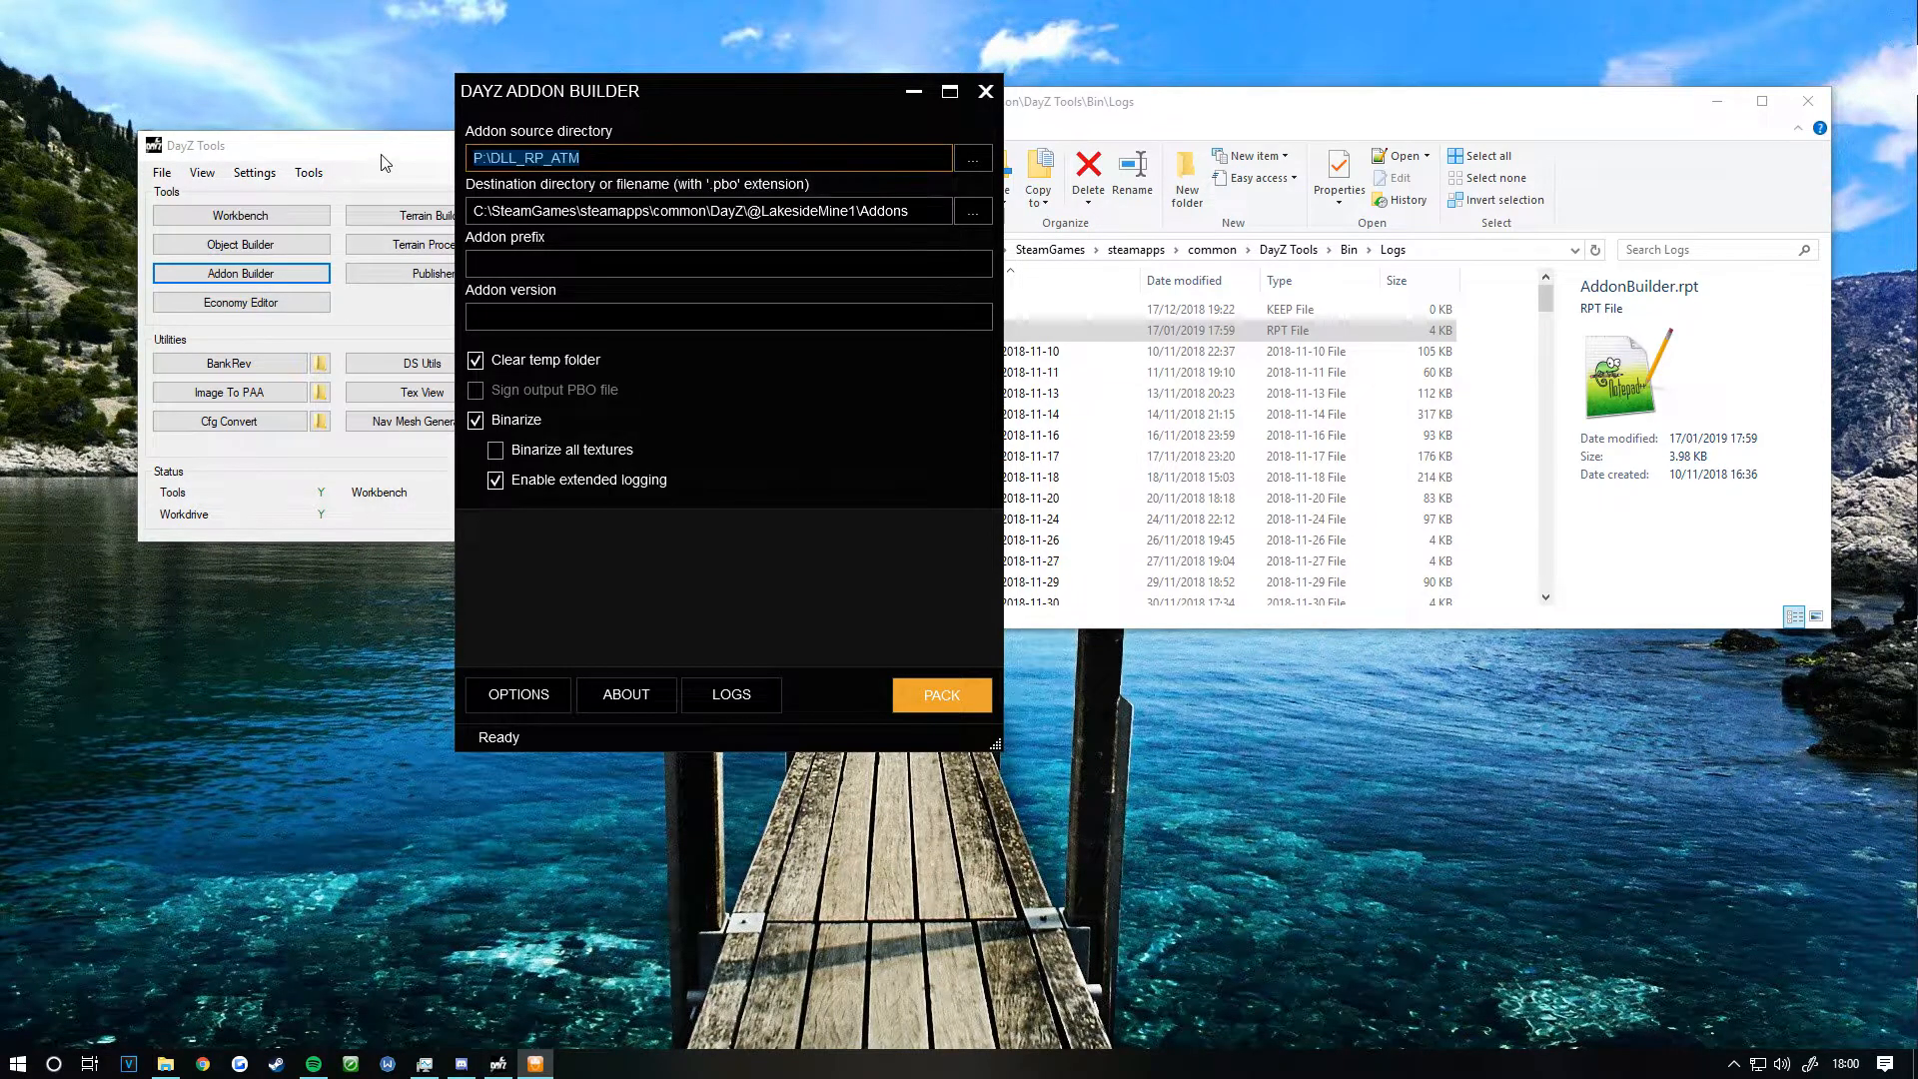
double_click(619, 212)
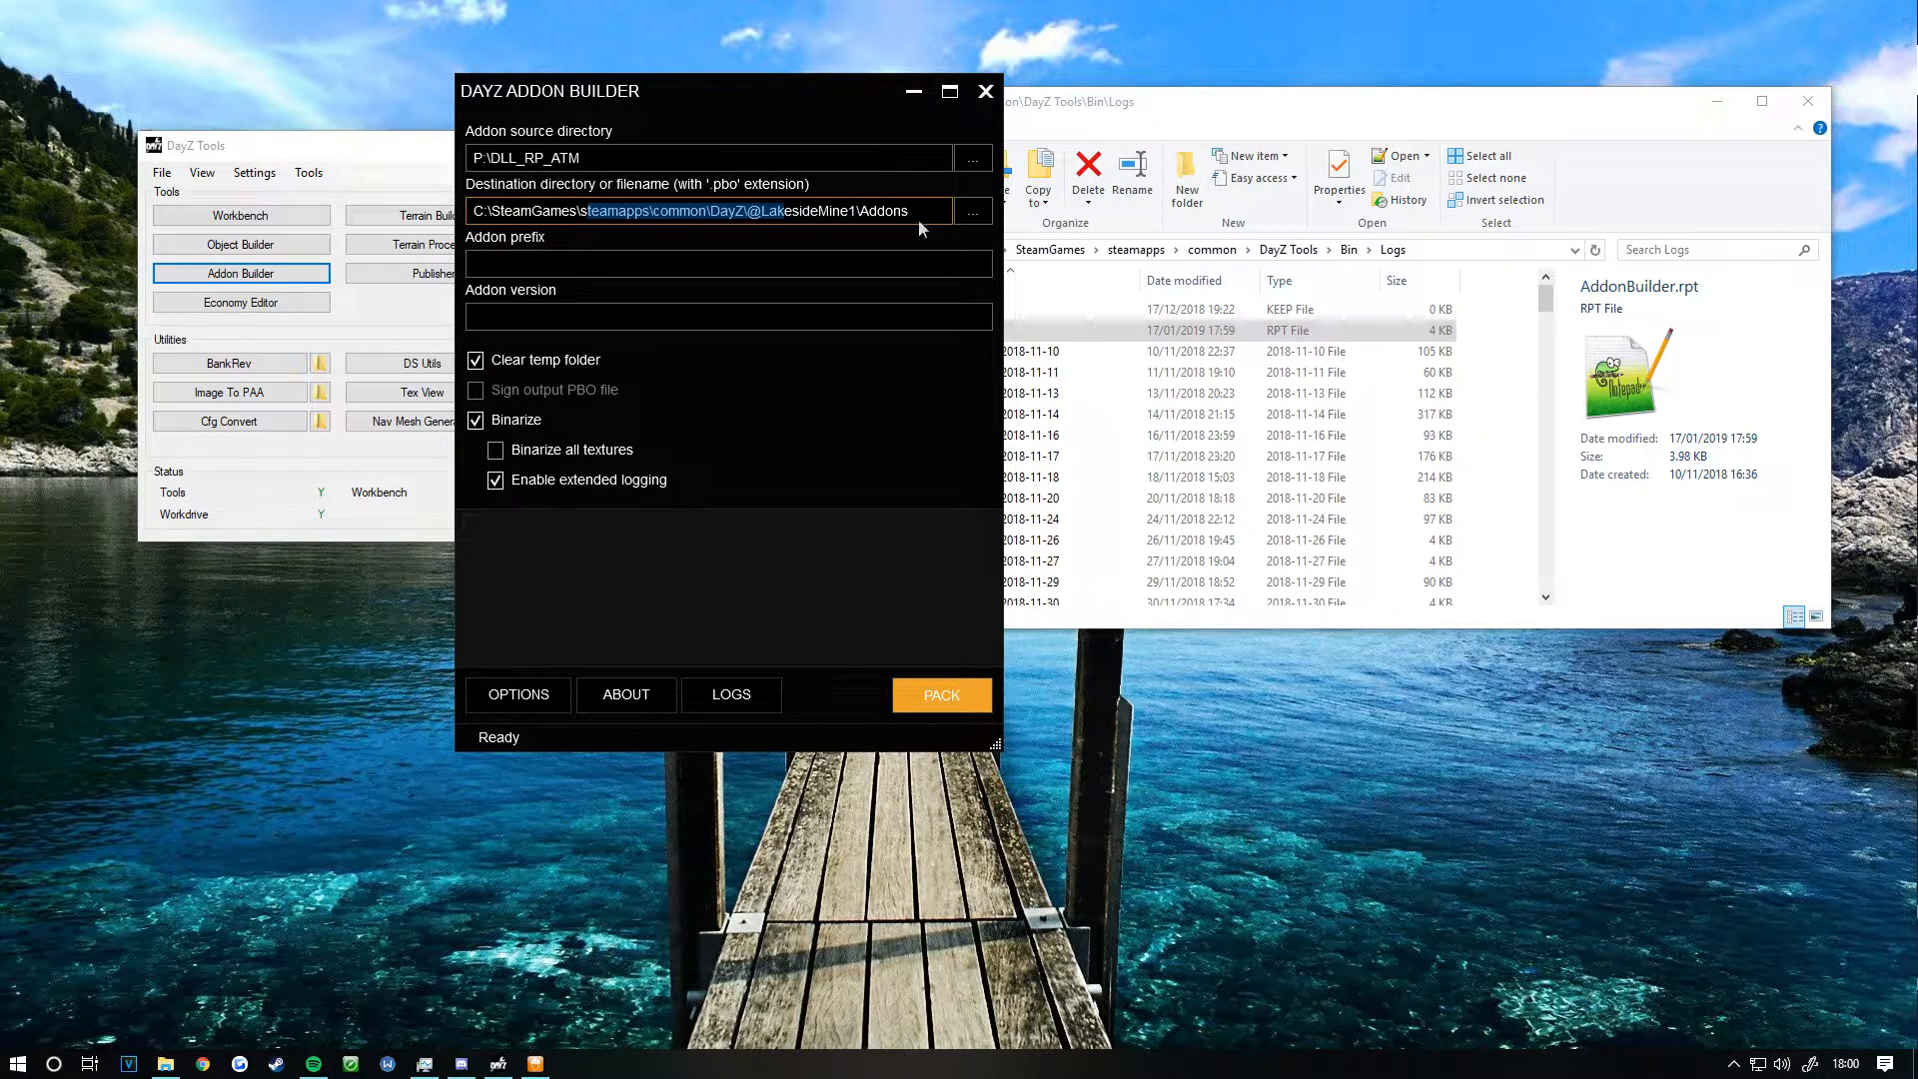
click(743, 212)
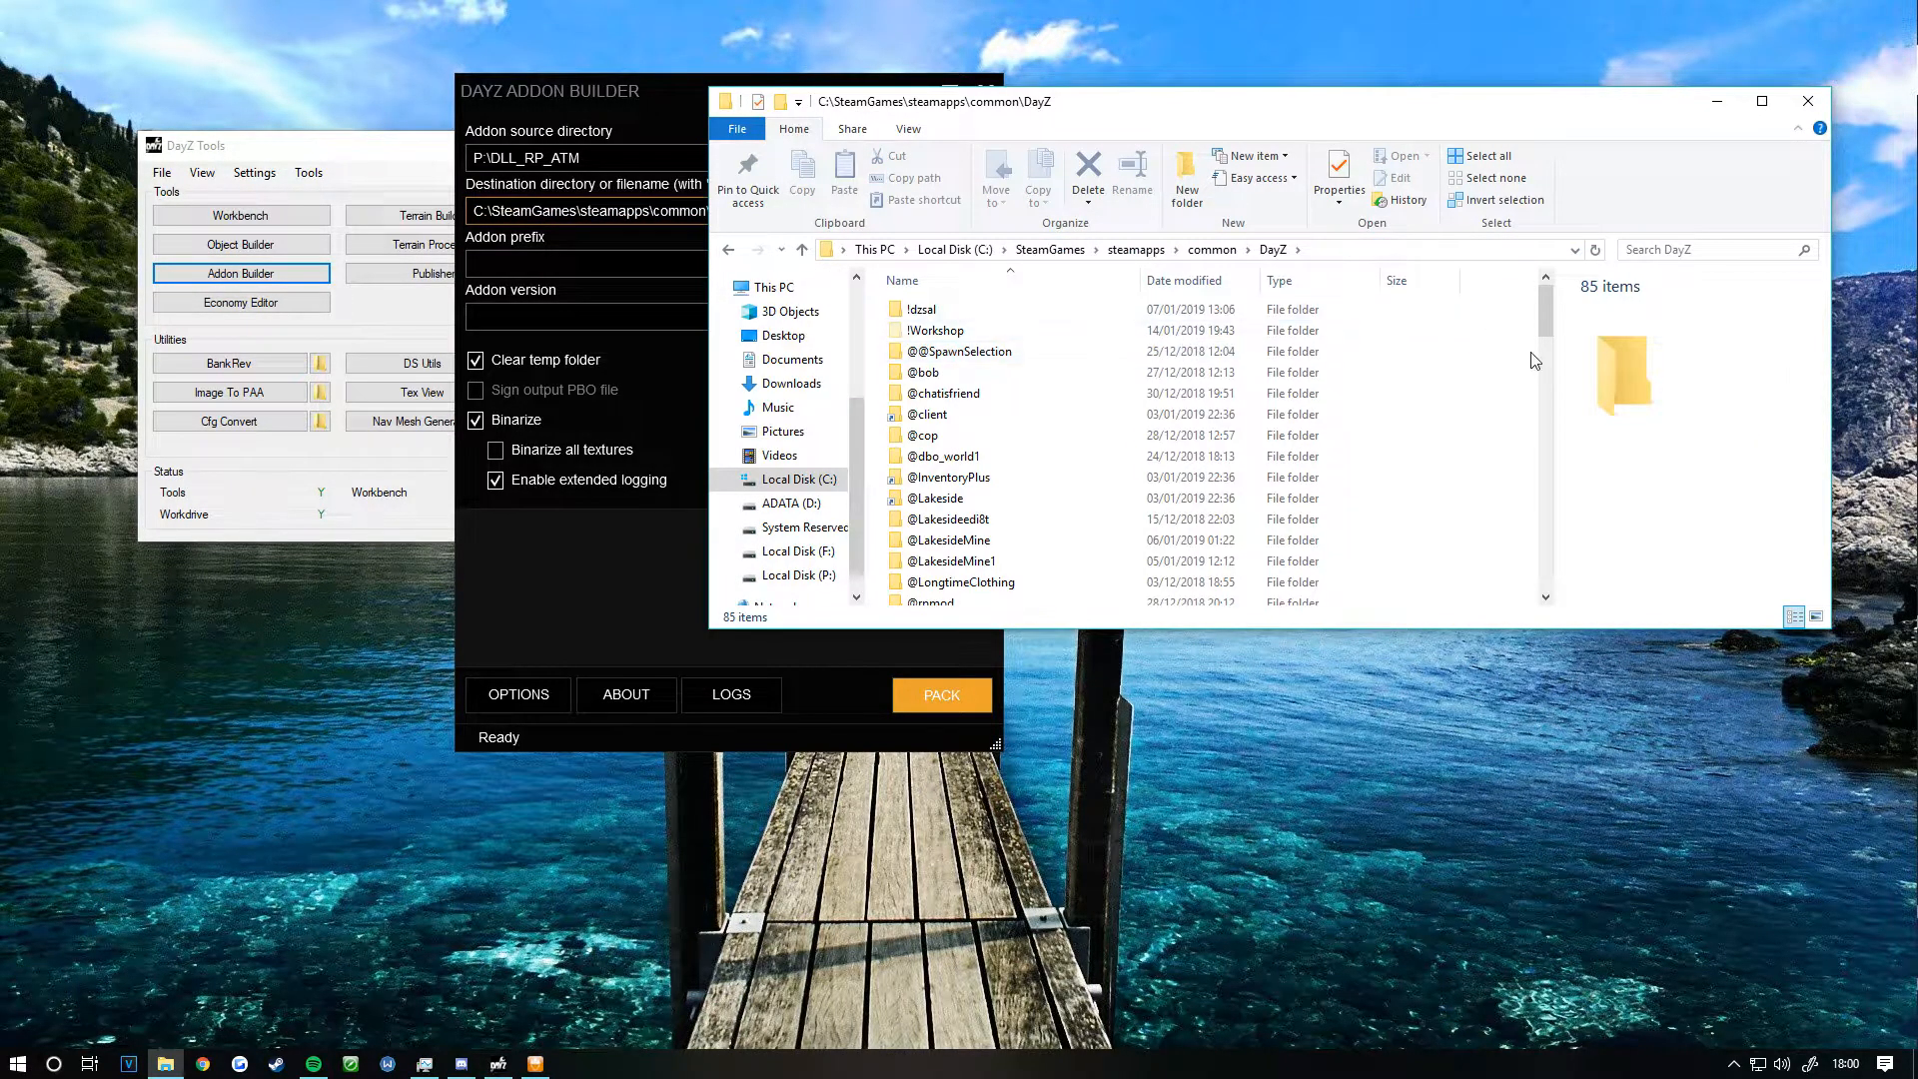
right_click(1534, 359)
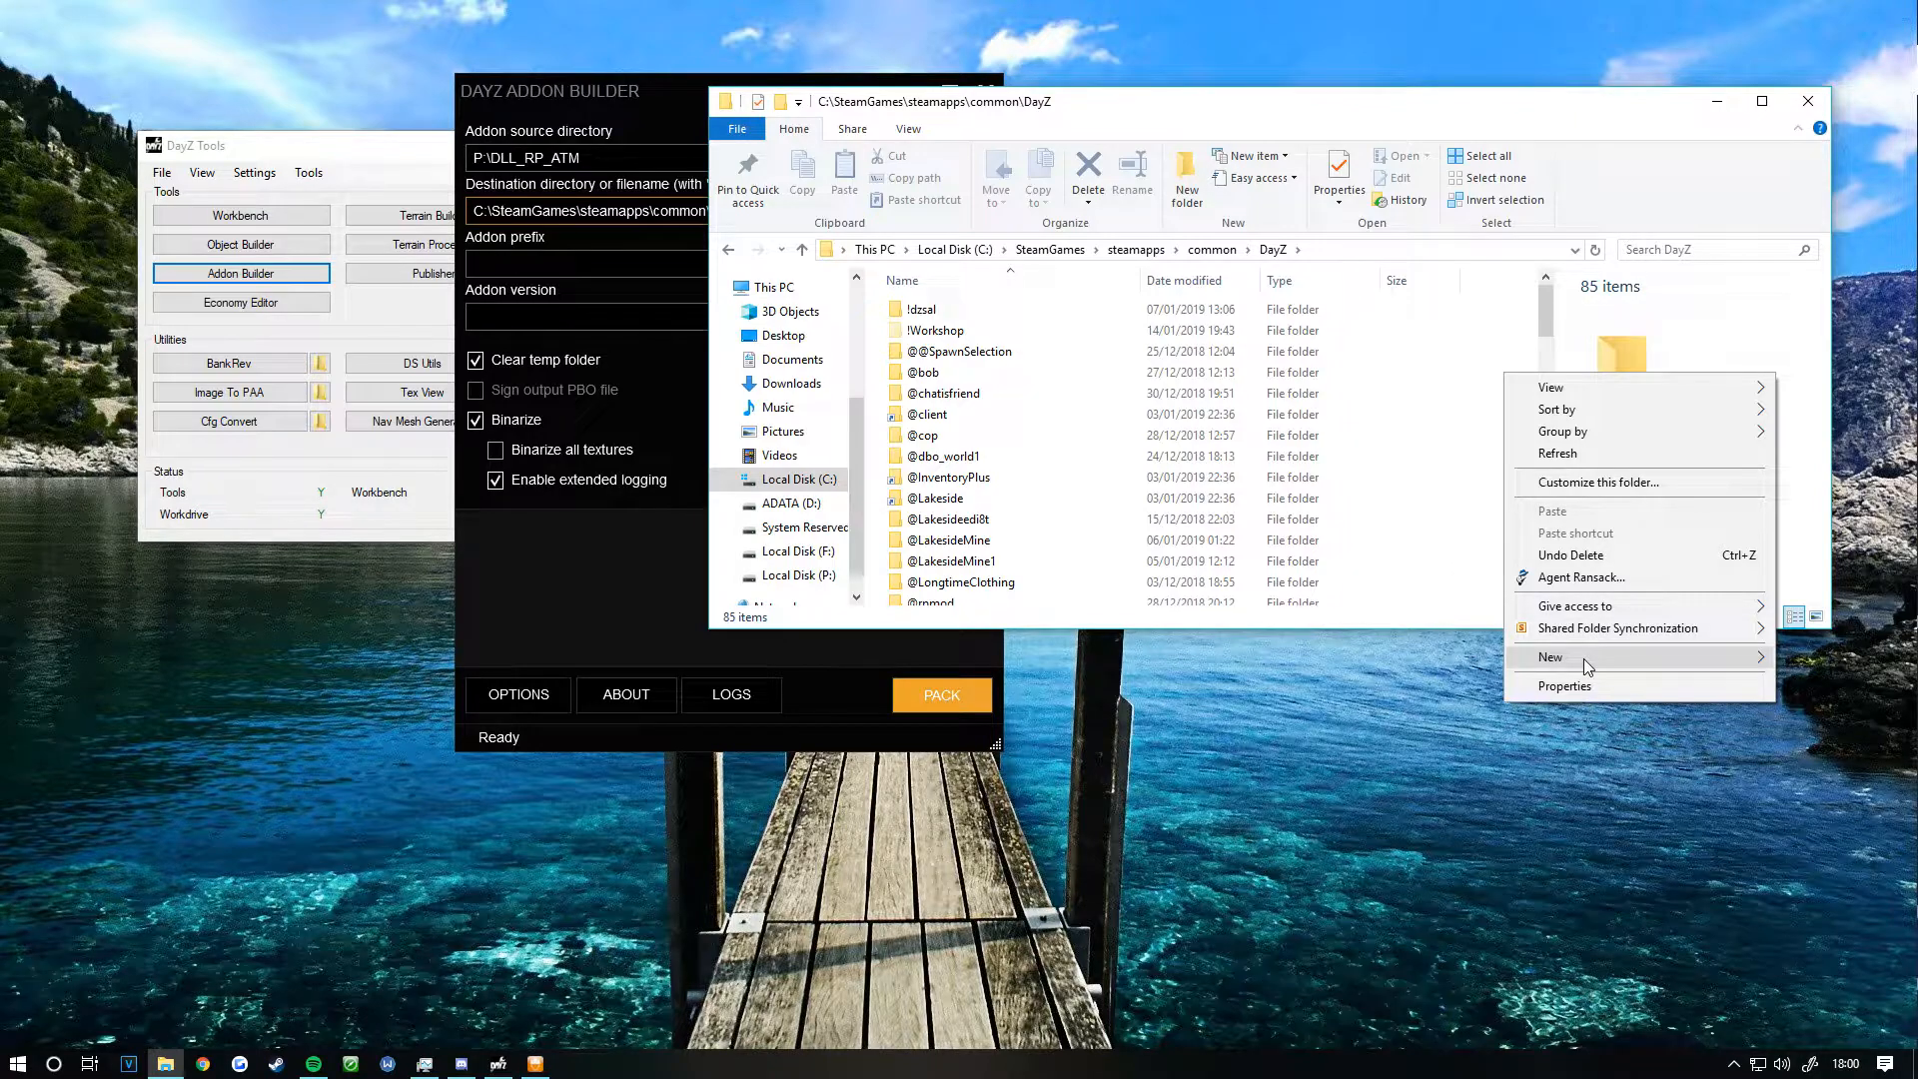
click(1550, 657)
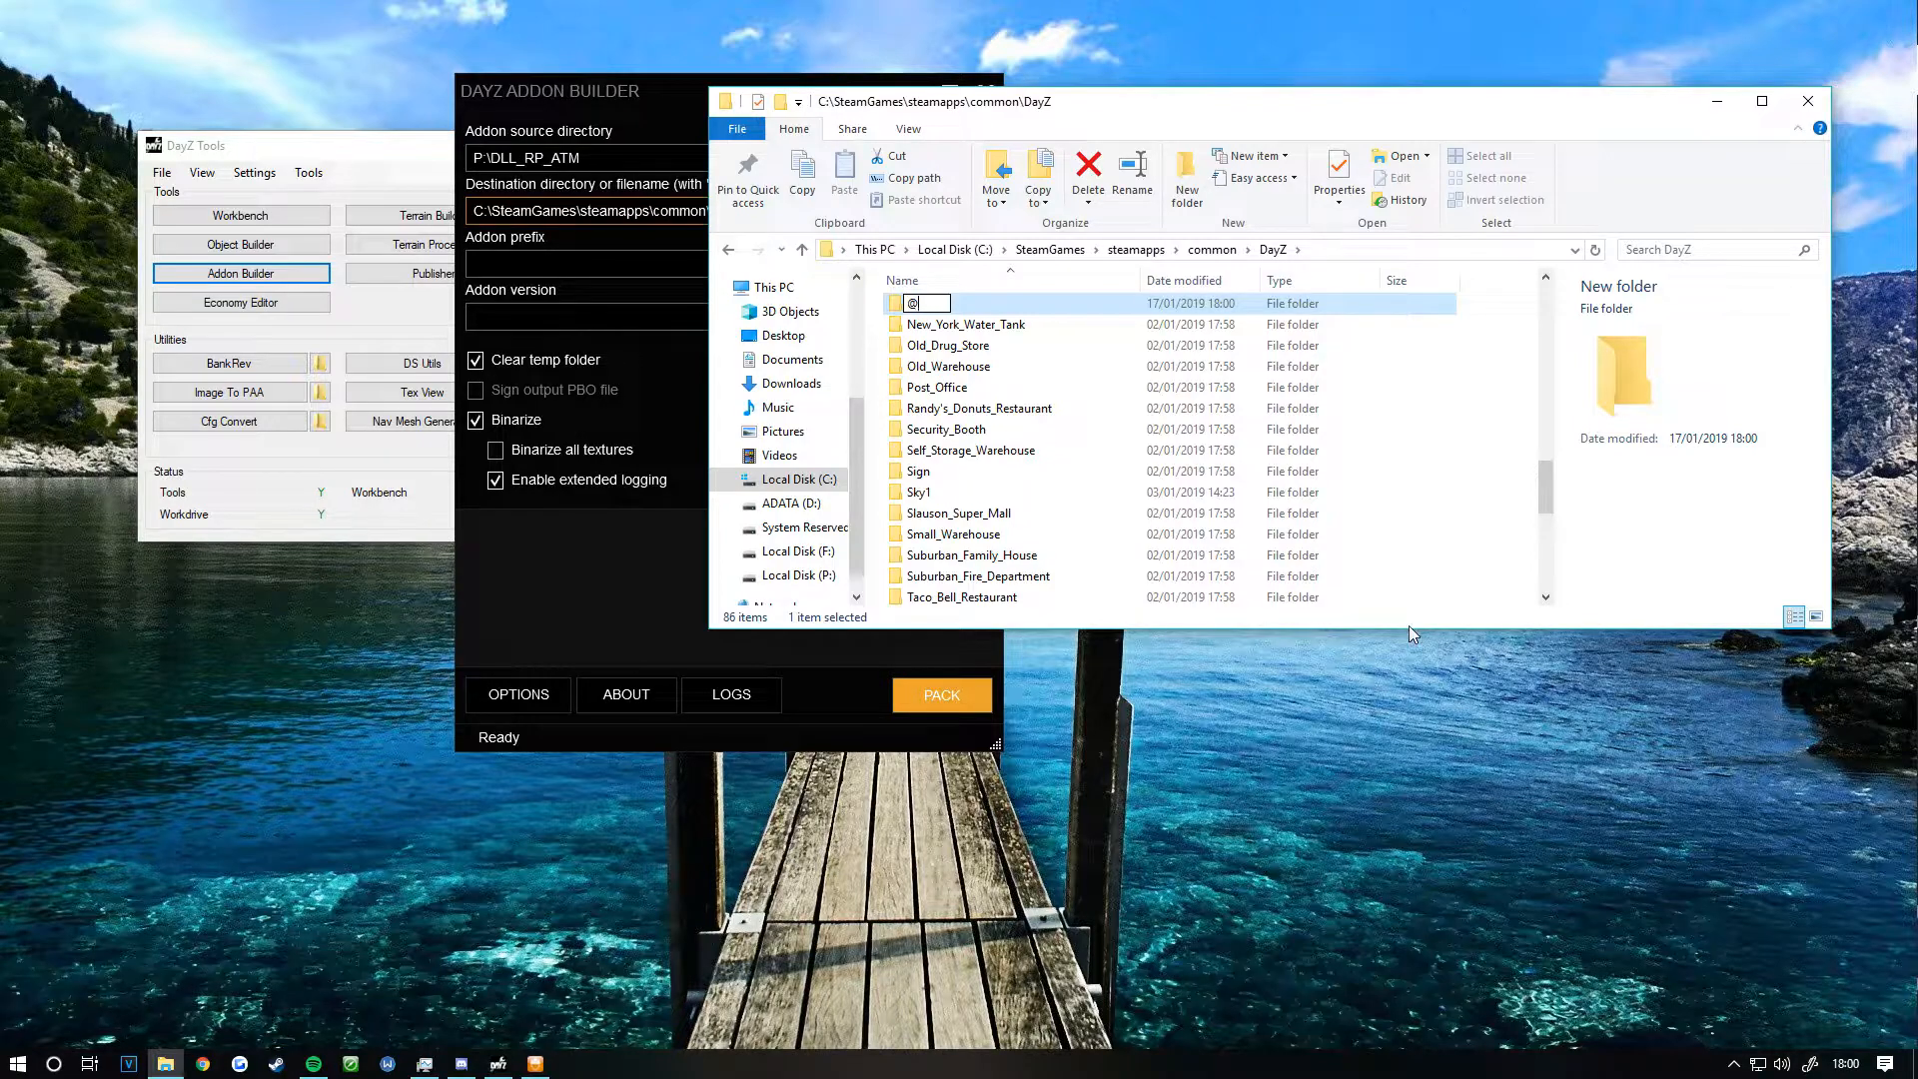
text(@TEST)
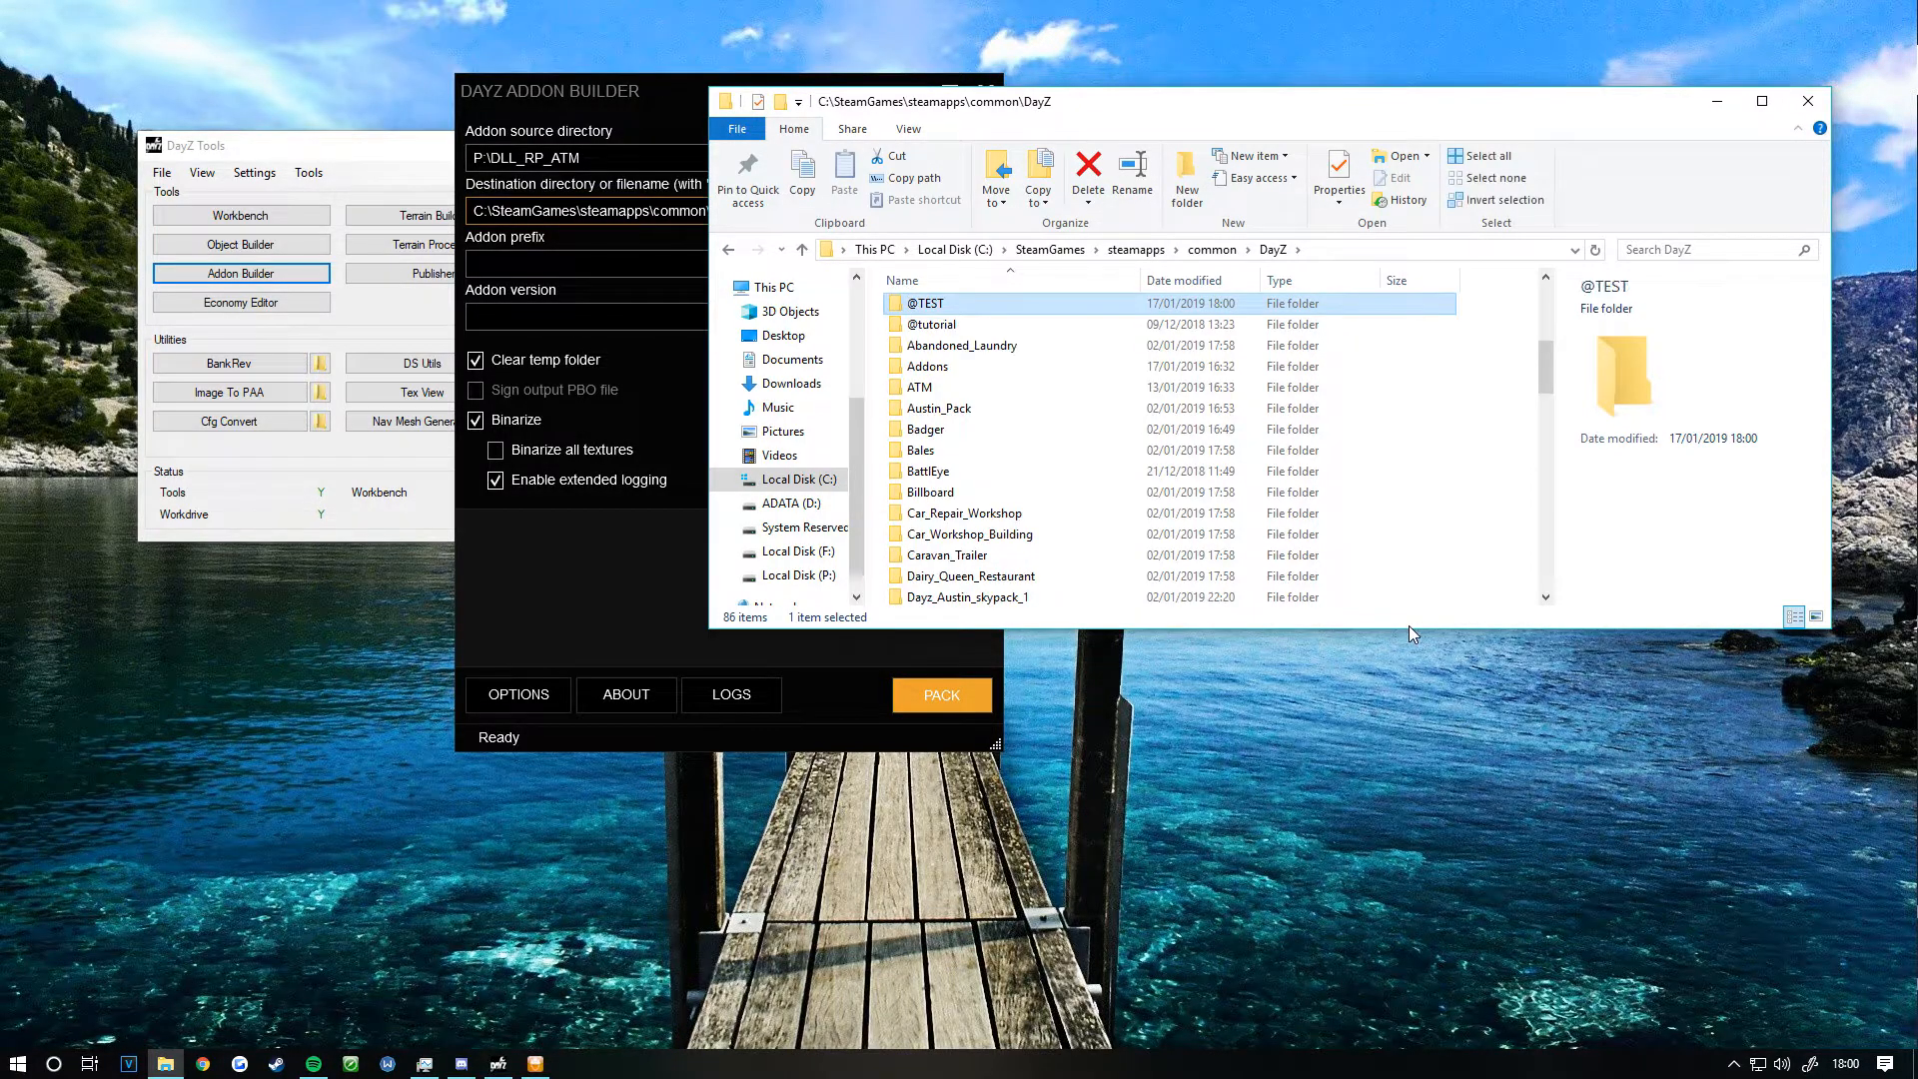
double_click(925, 304)
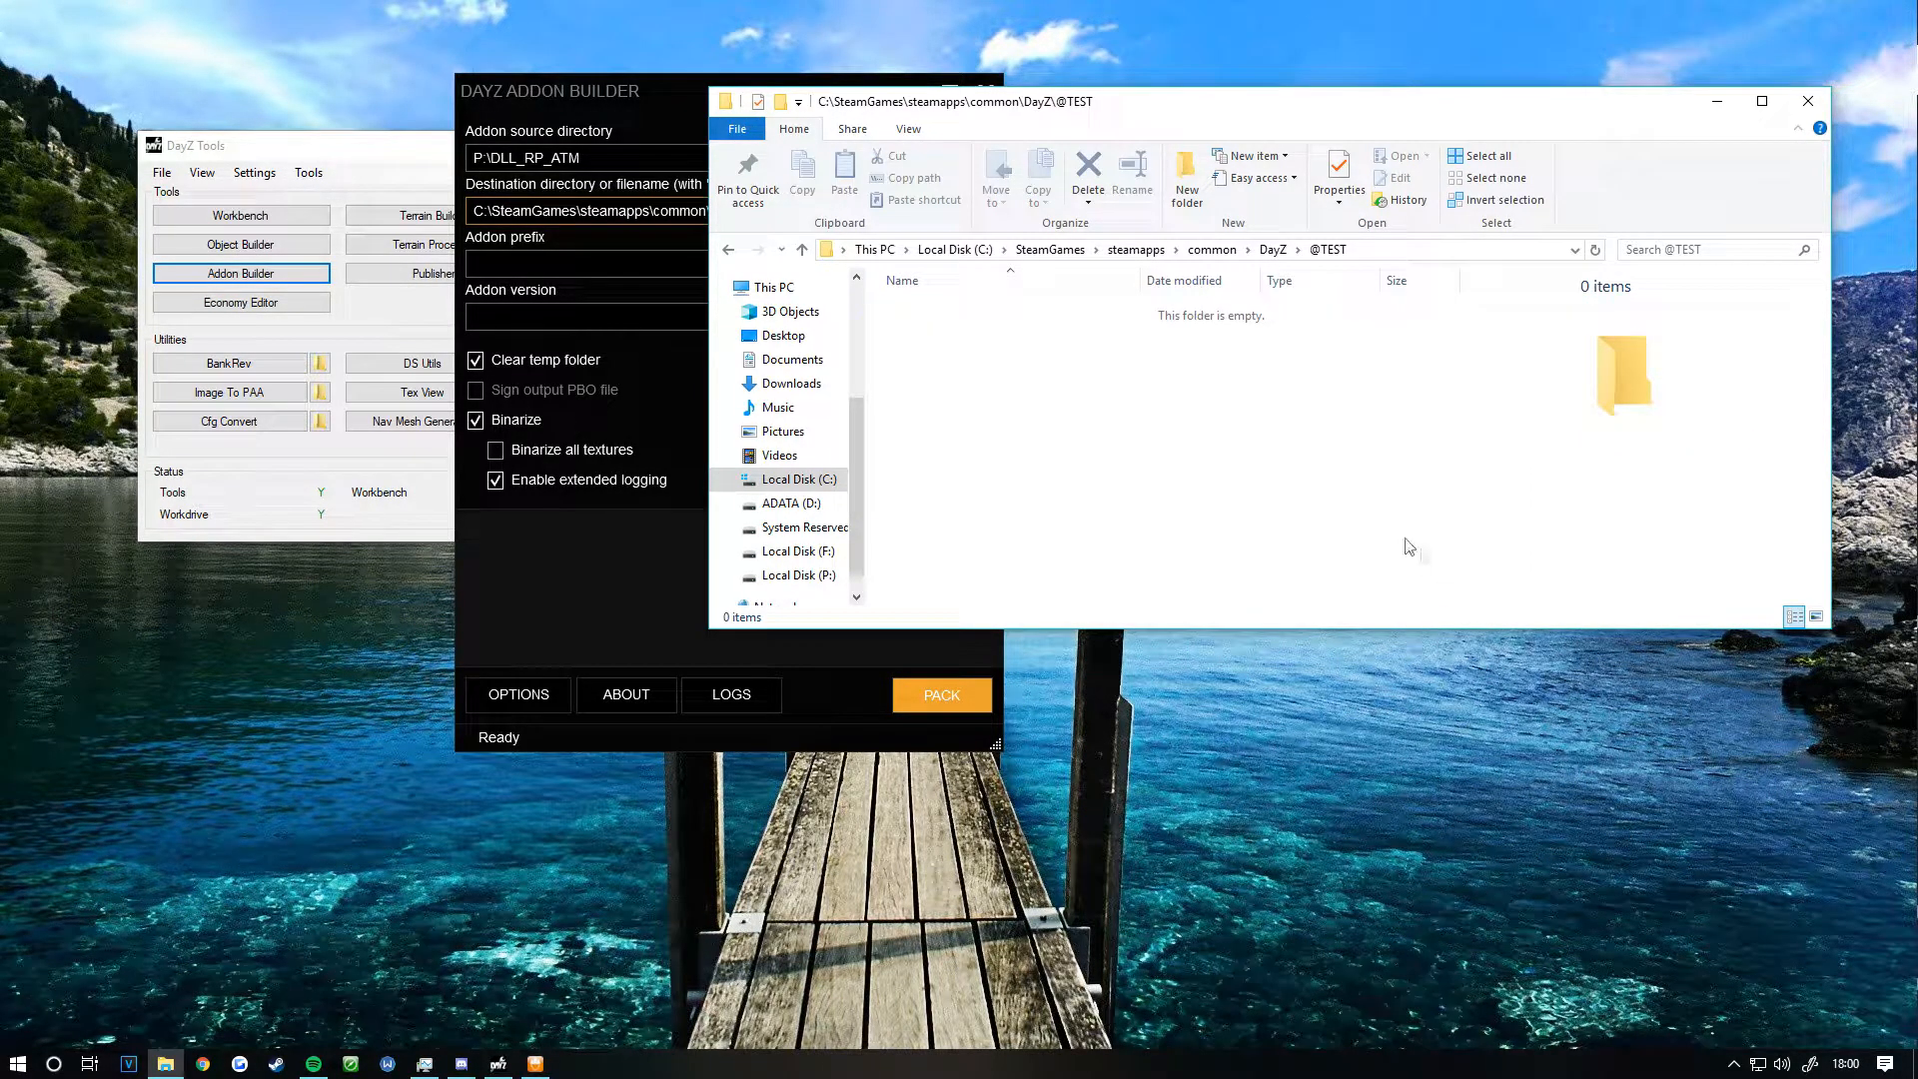
right_click(1408, 546)
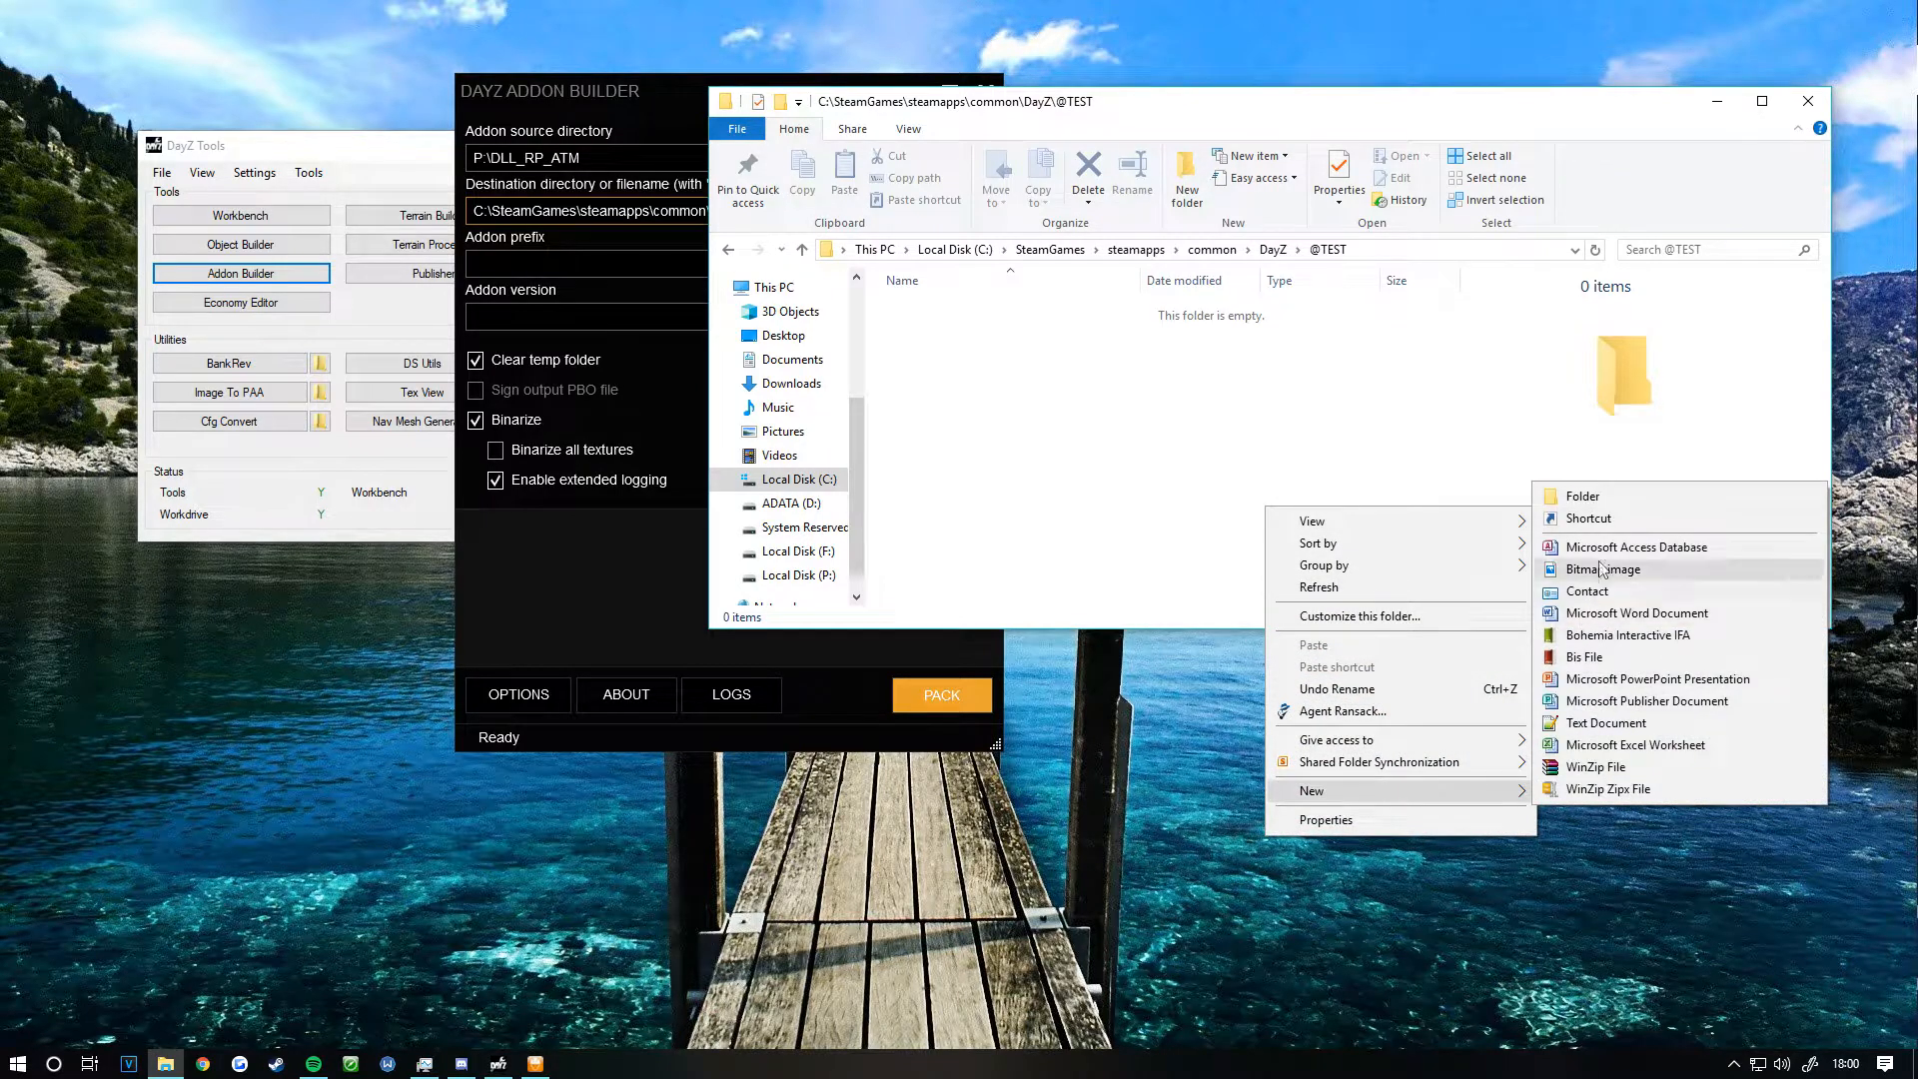
click(1583, 496)
text(Addons)
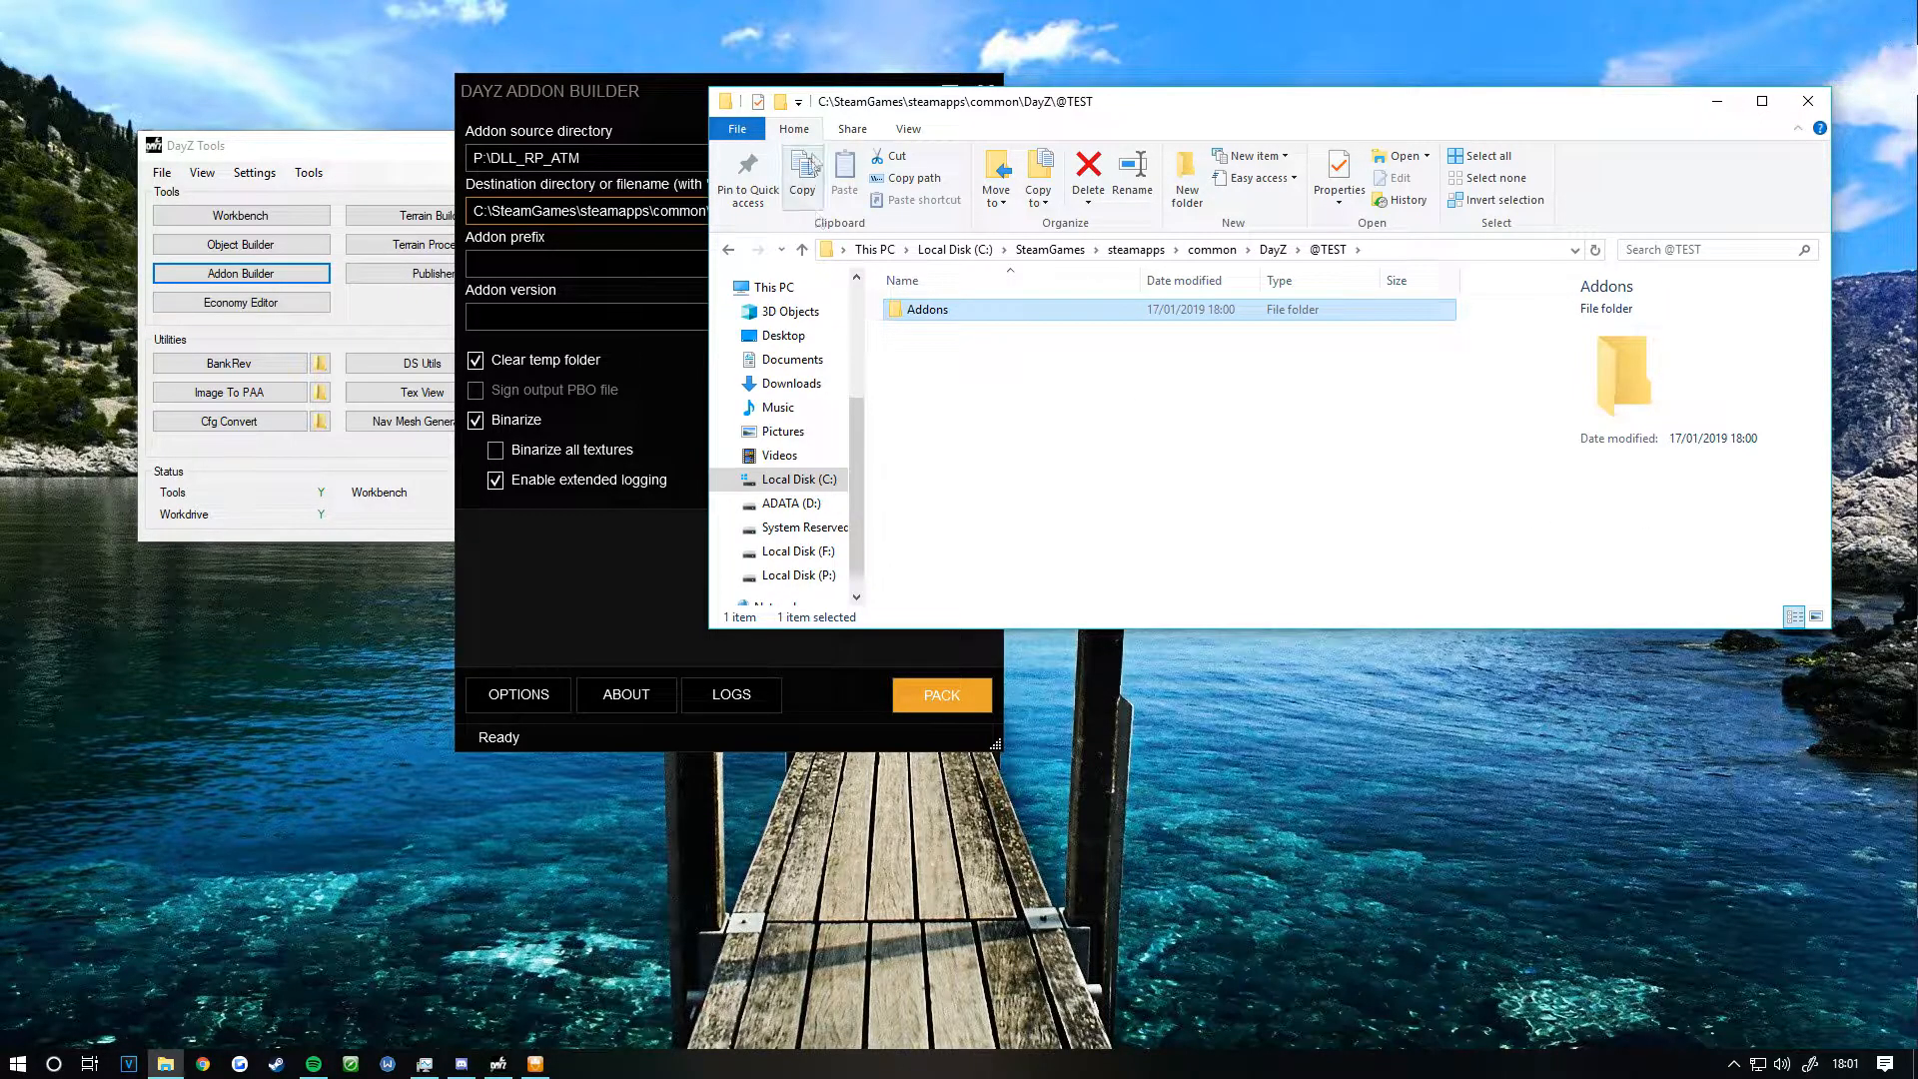
double_click(927, 307)
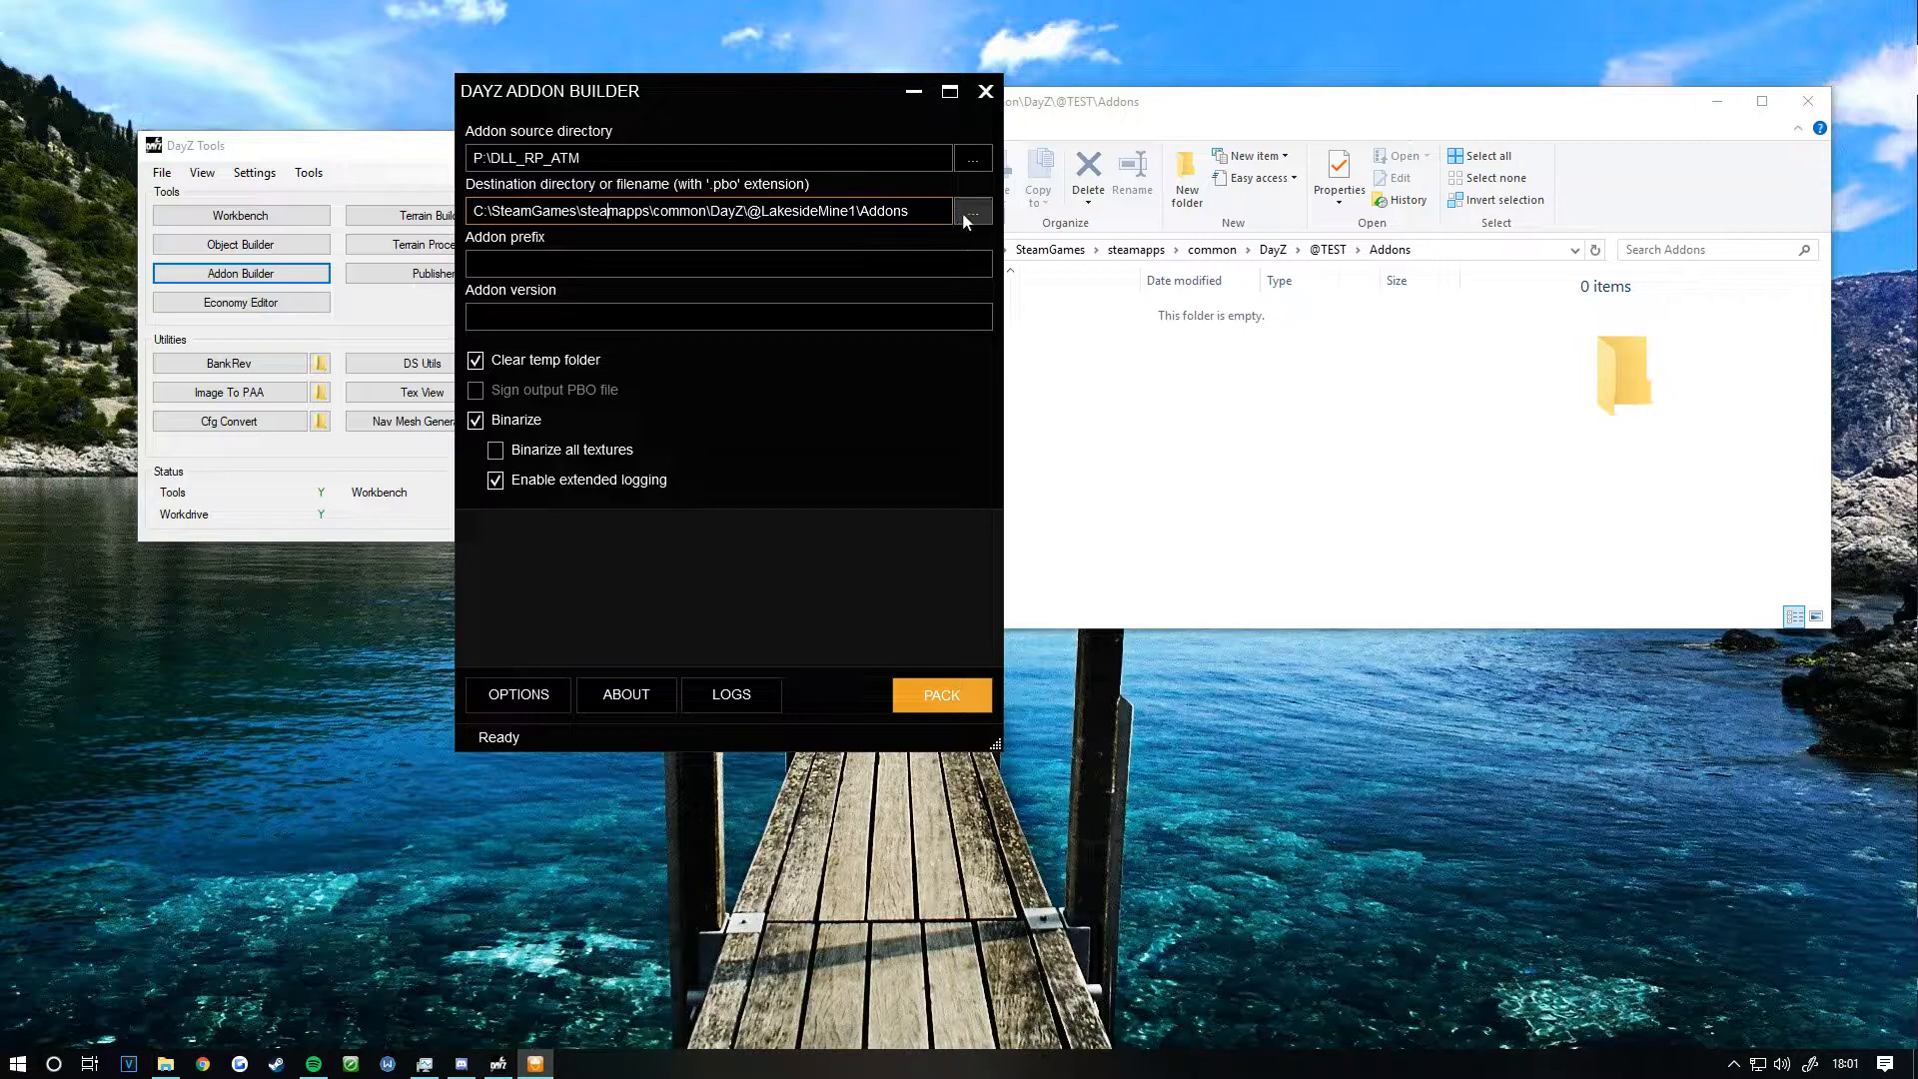
click(973, 212)
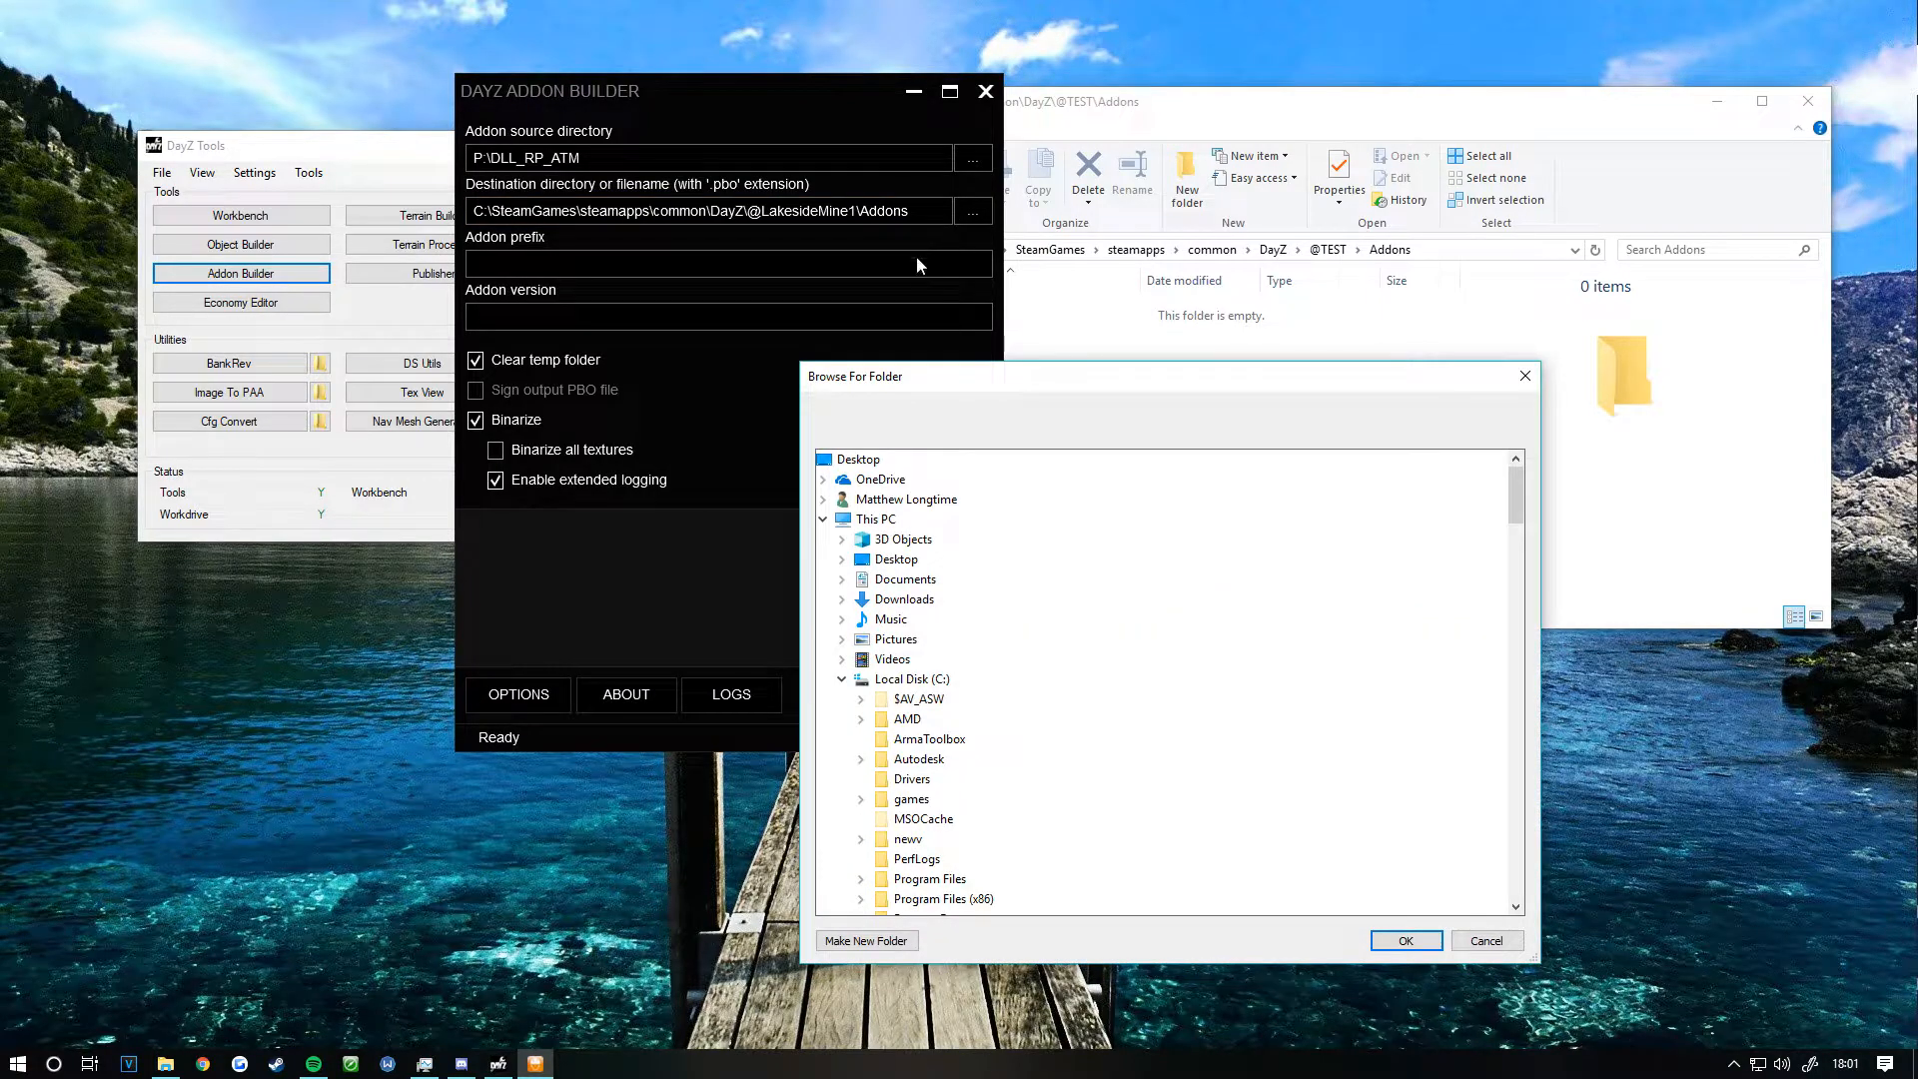
click(1007, 739)
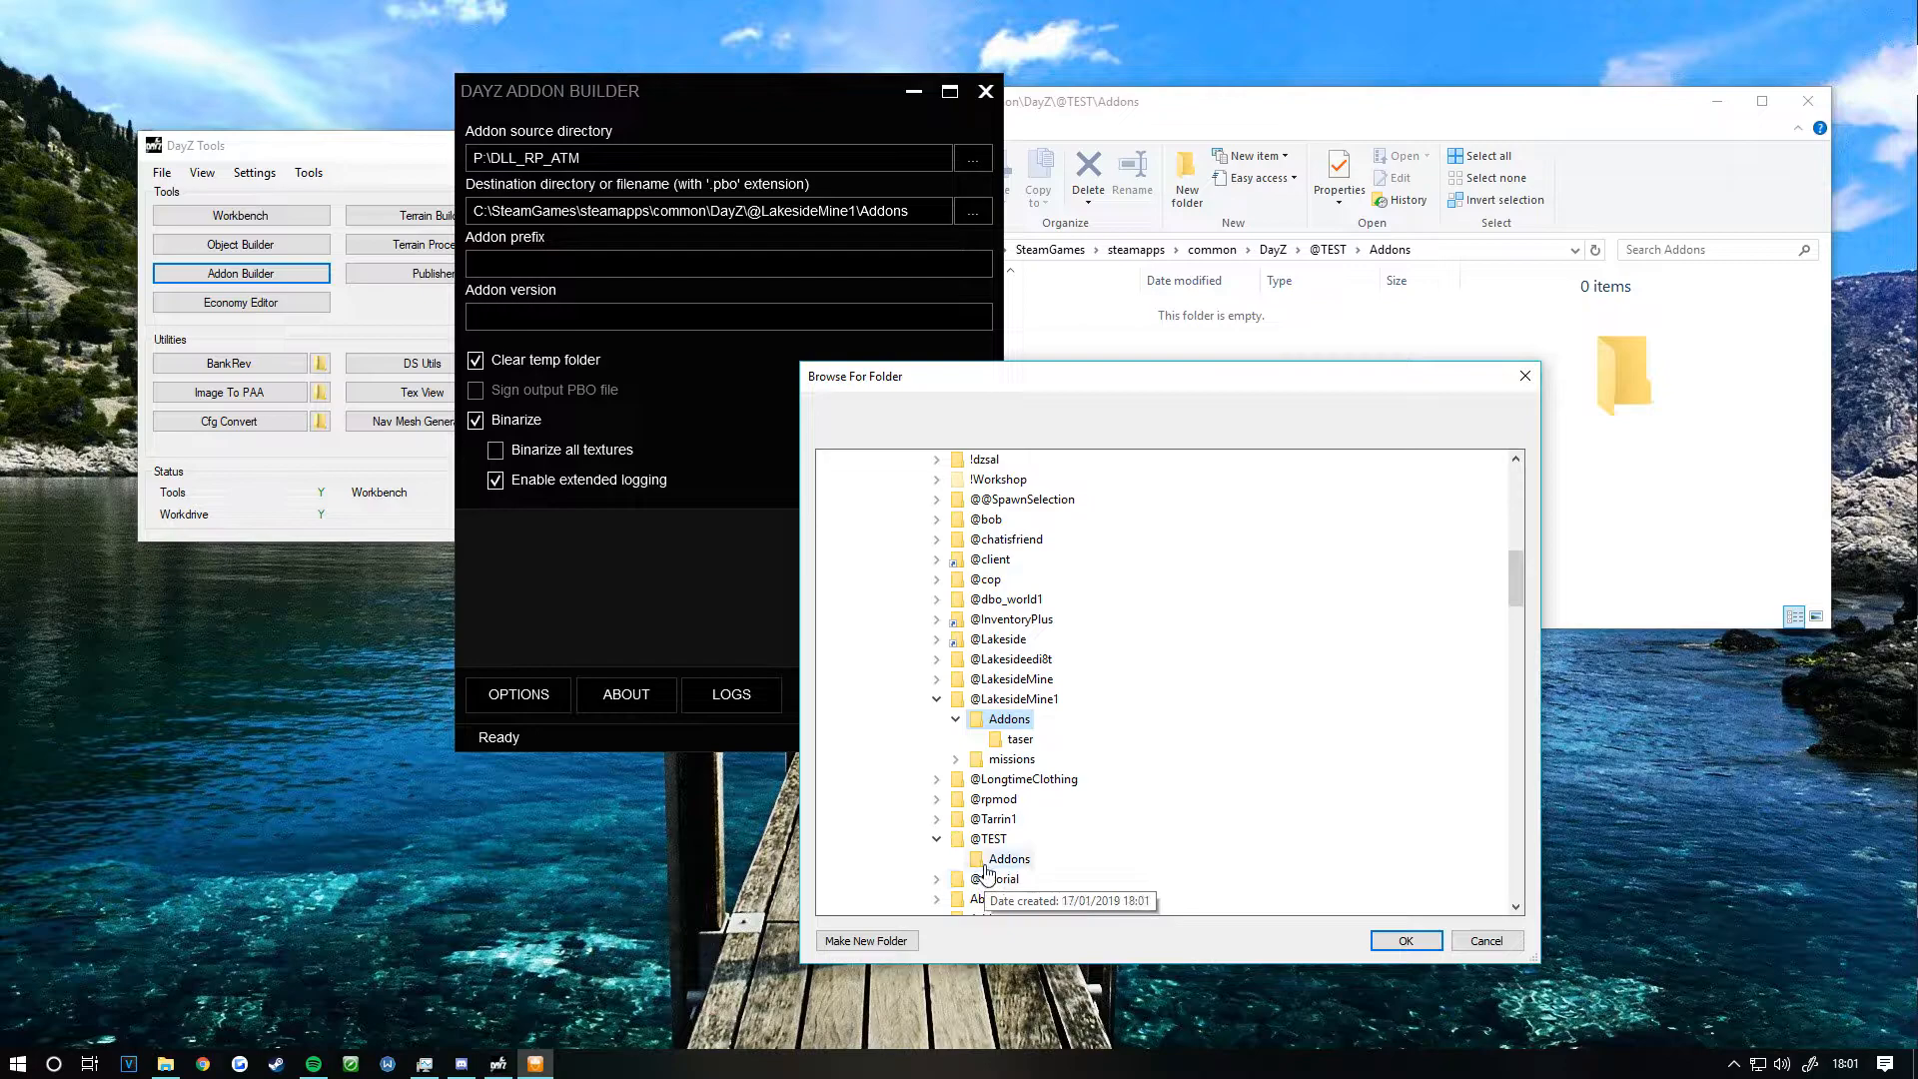
click(1406, 939)
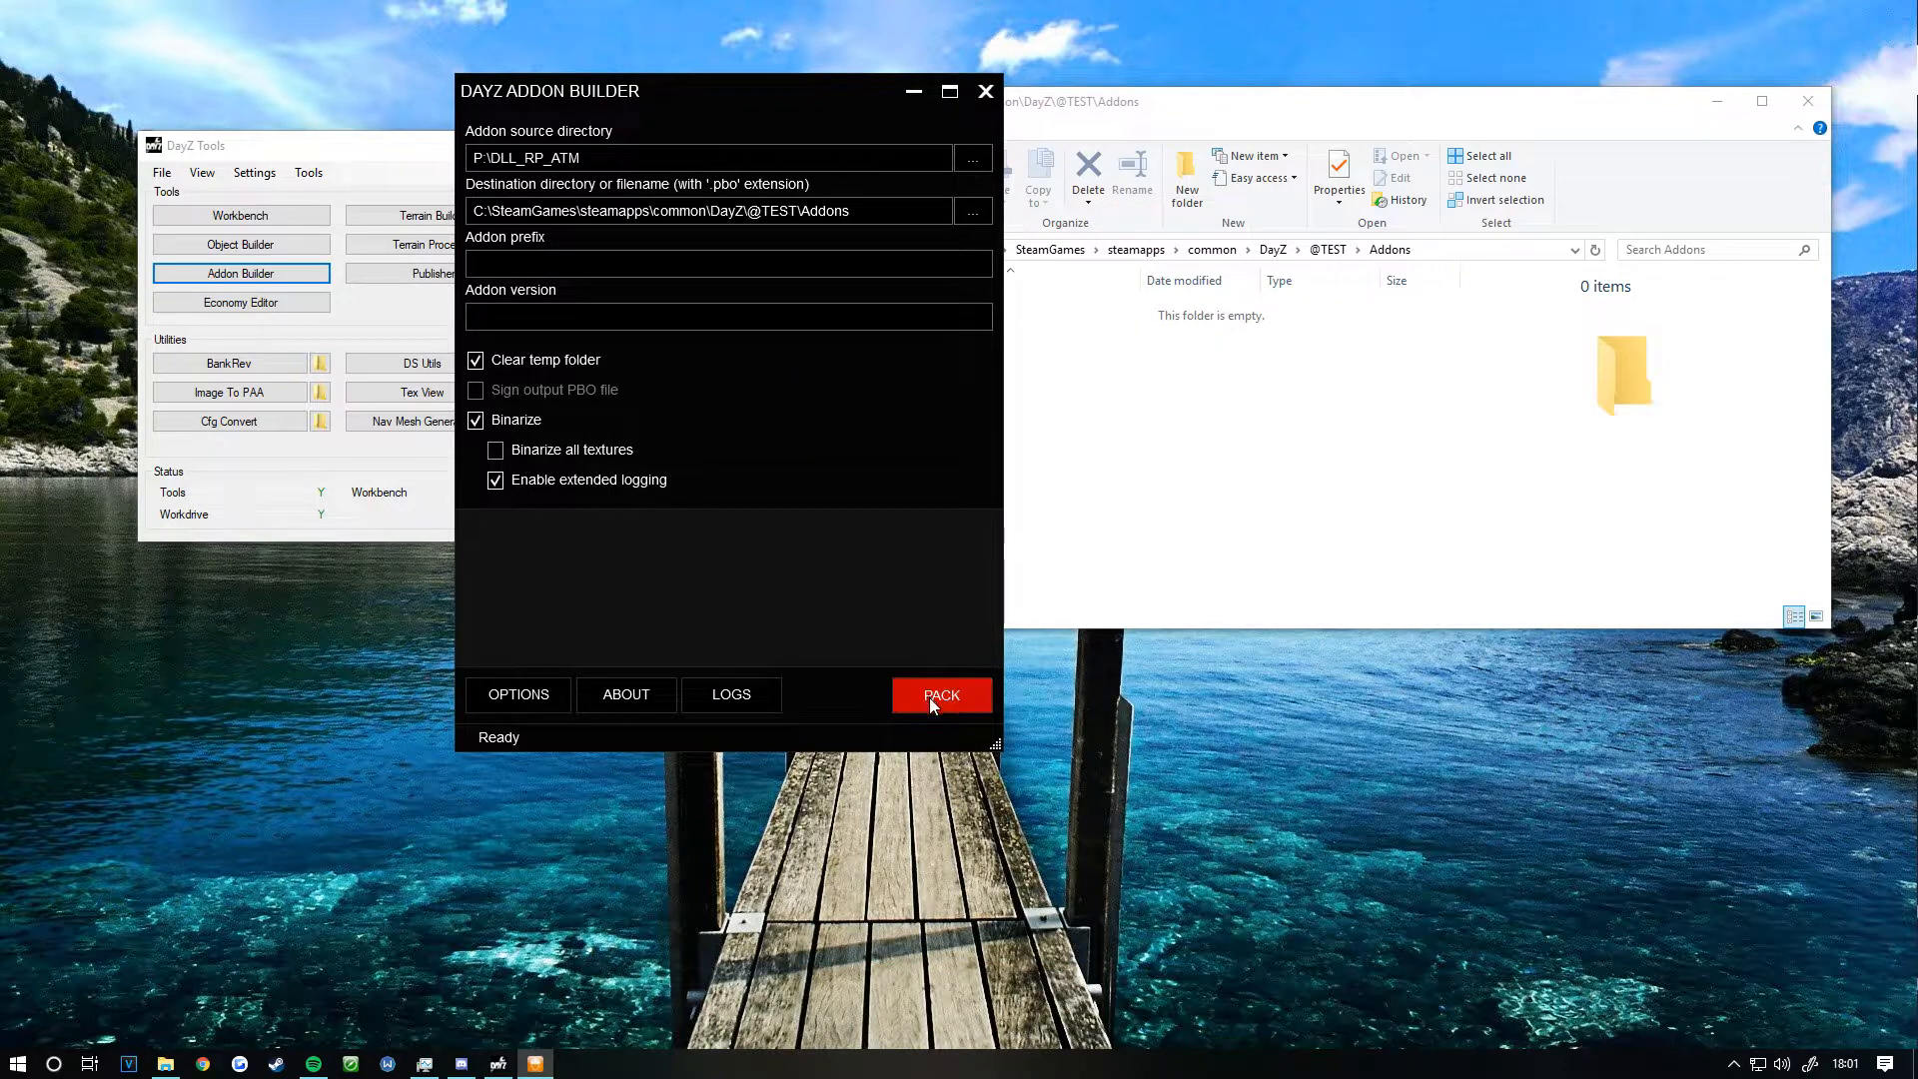
click(941, 695)
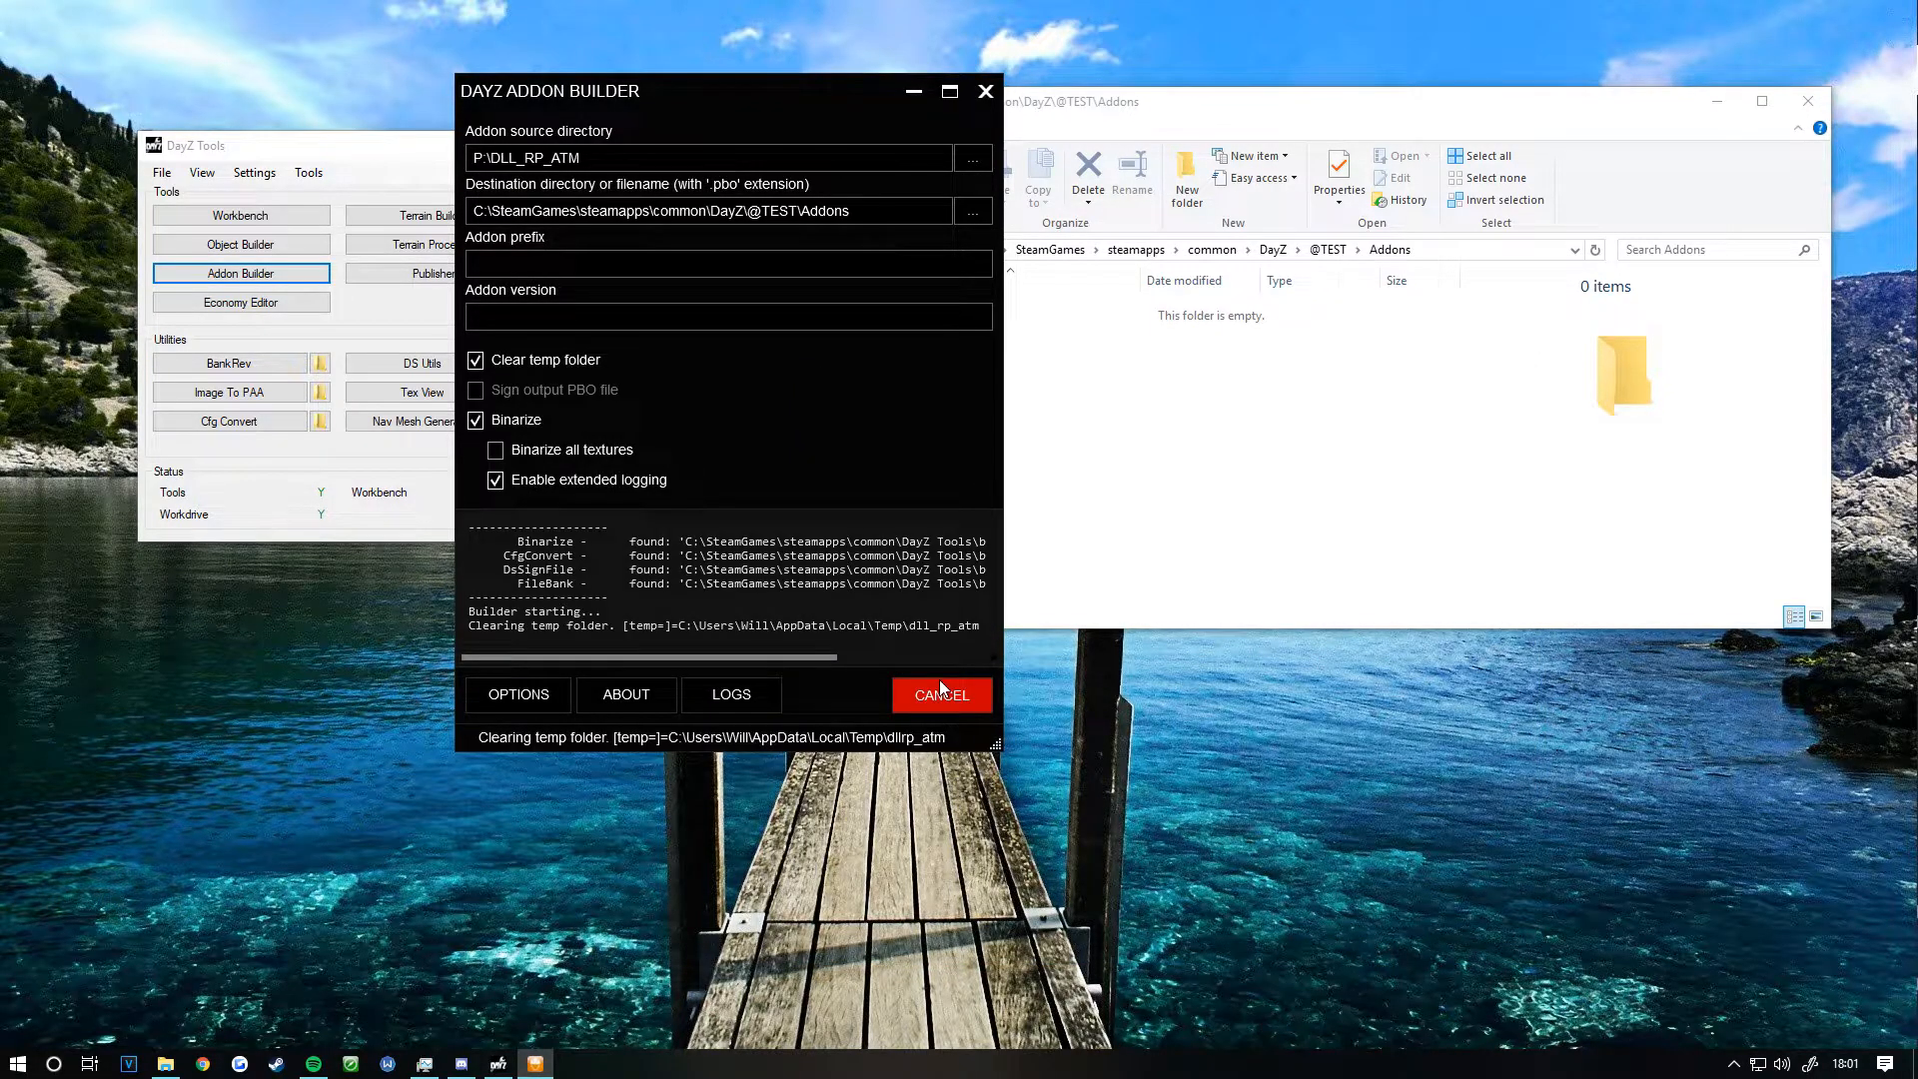